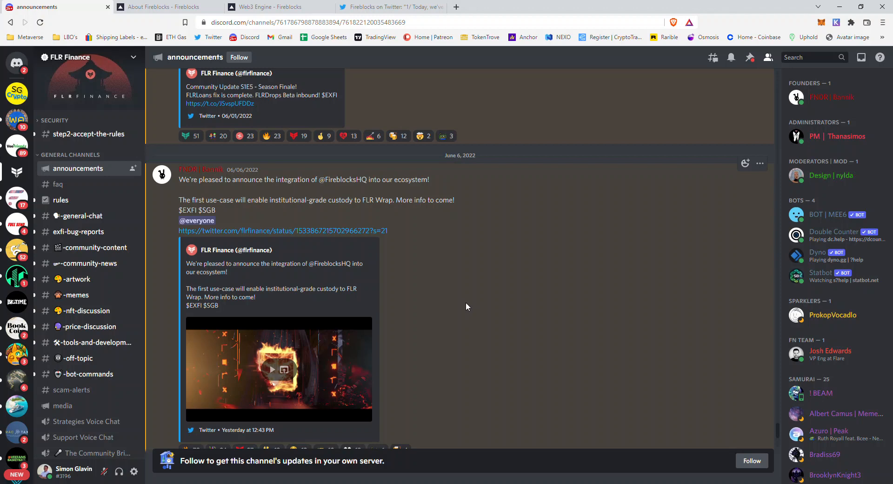
{"action": "mouse_move", "coordinate": [423, 279]}
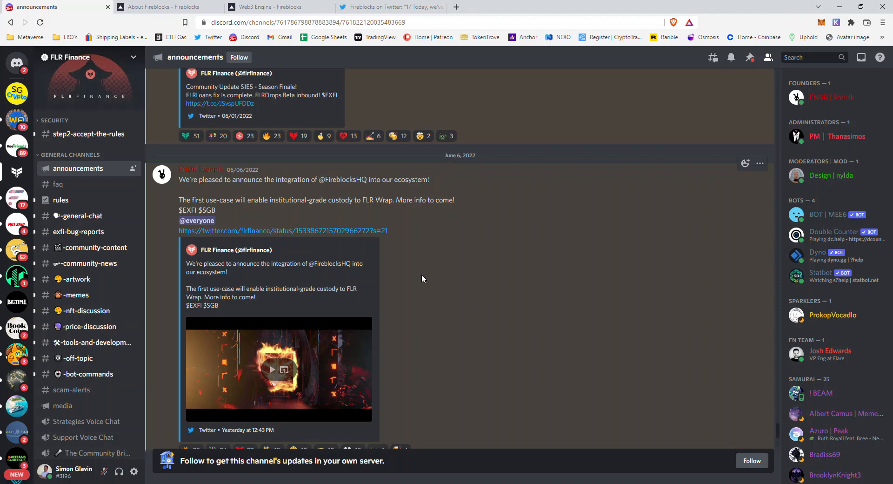
{"action": "mouse_move", "coordinate": [248, 198]}
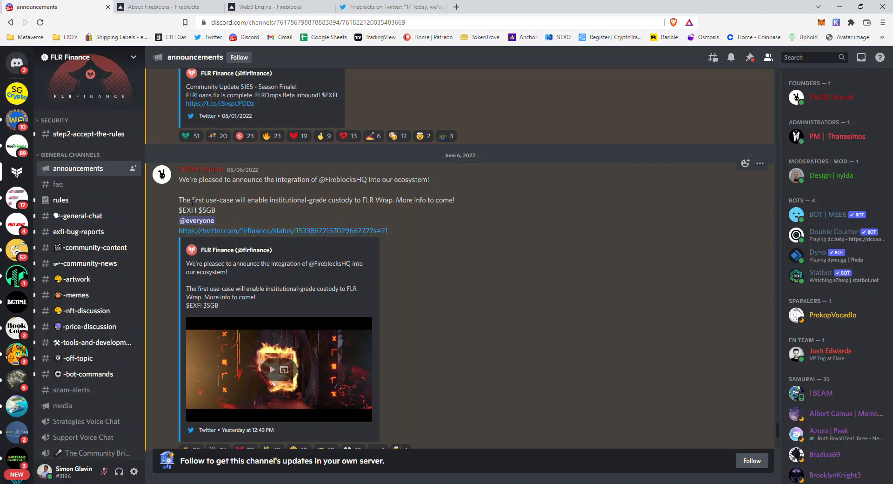
- Switch to the About Fireblocks tab and scroll to the How It All Began founding story
{"action": "left_click_drag", "start_coordinate": [192, 200], "coordinate": [242, 200]}
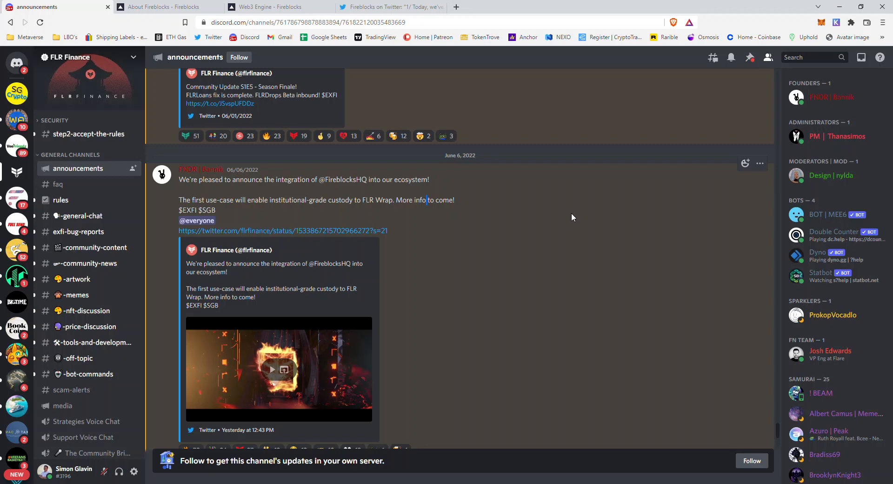
{"action": "mouse_move", "coordinate": [375, 213]}
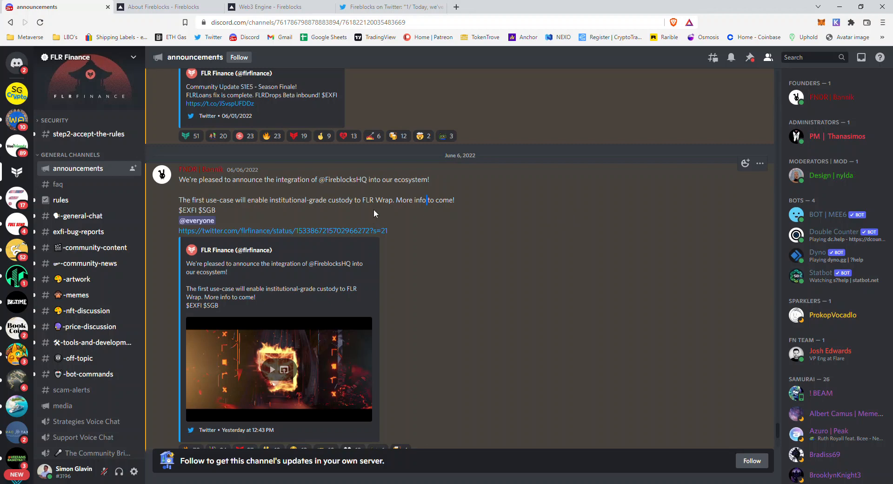
{"action": "mouse_move", "coordinate": [344, 211]}
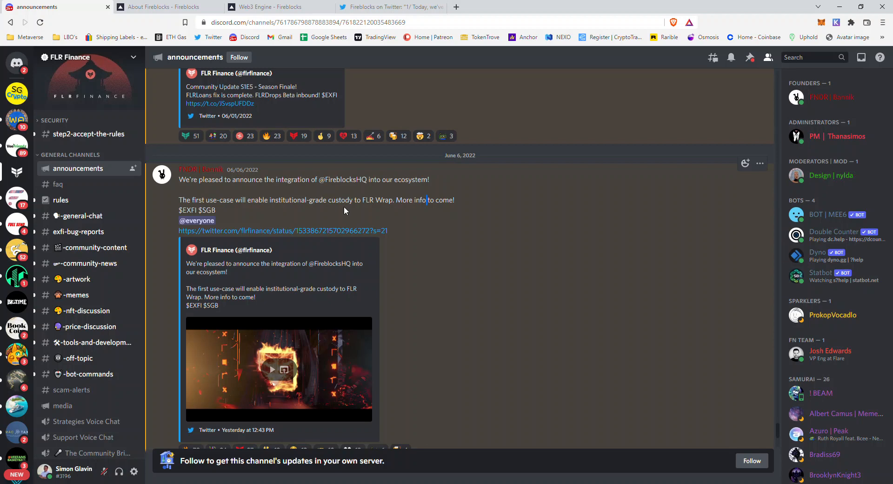
{"action": "mouse_move", "coordinate": [459, 203]}
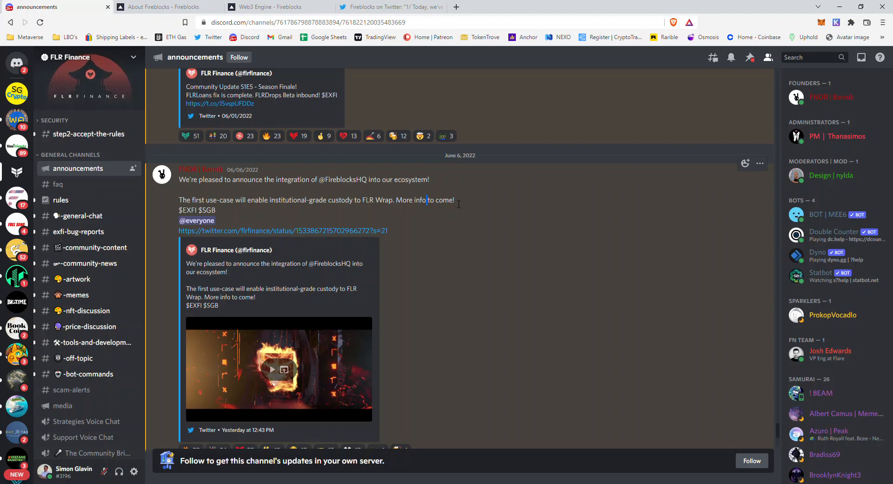
{"action": "mouse_move", "coordinate": [456, 200]}
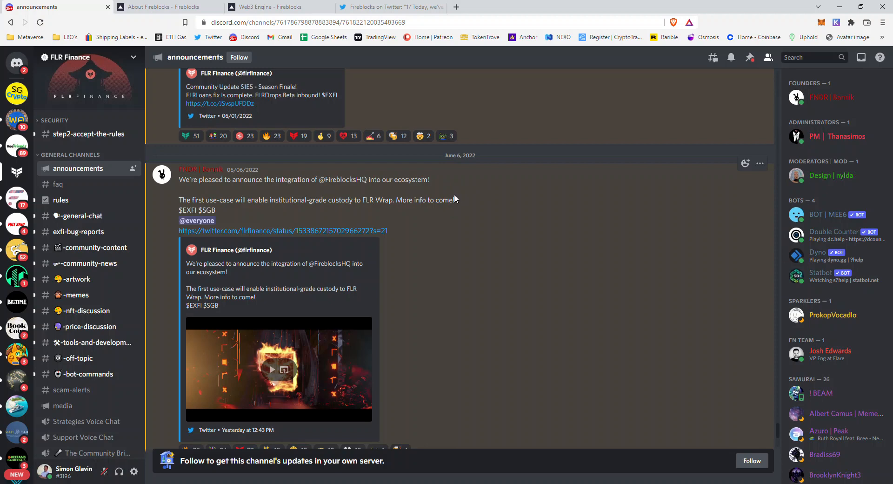
{"action": "mouse_move", "coordinate": [456, 205]}
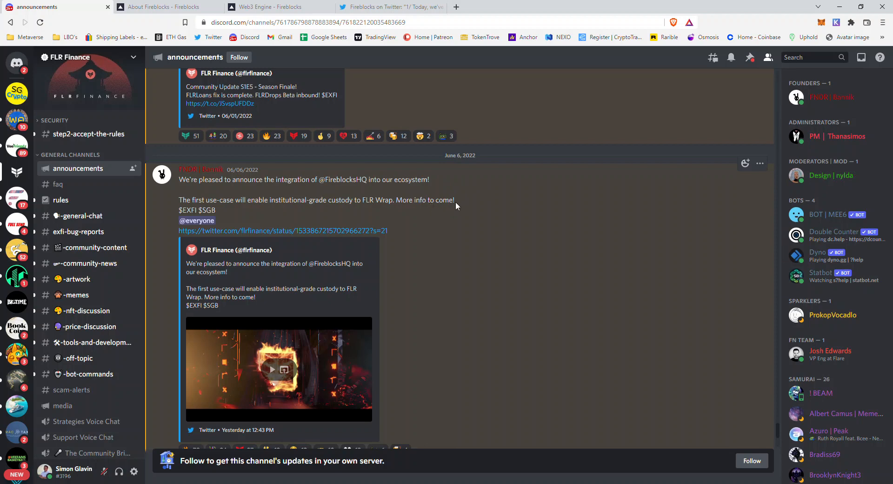
{"action": "mouse_move", "coordinate": [445, 203]}
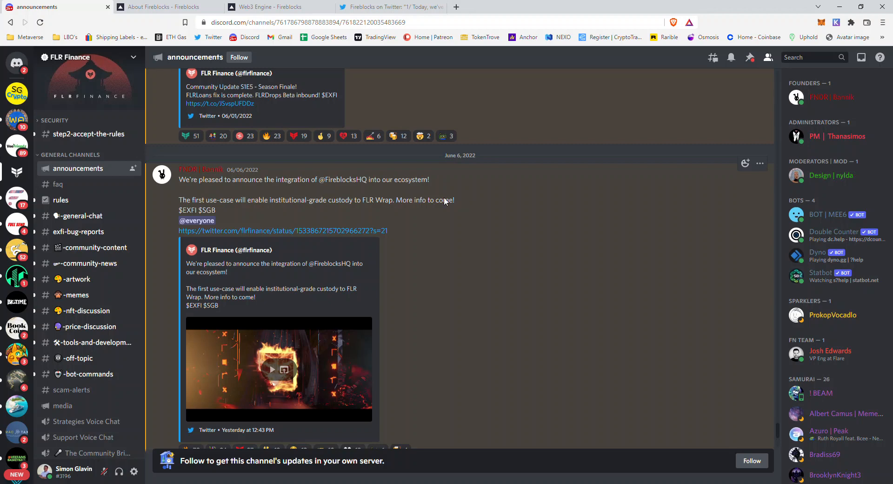
{"action": "mouse_move", "coordinate": [218, 212]}
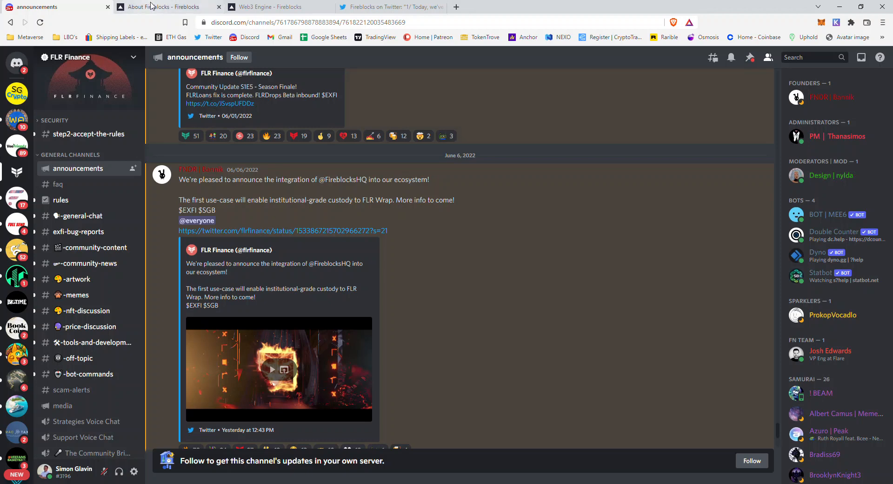
{"action": "left_click", "coordinate": [166, 7]}
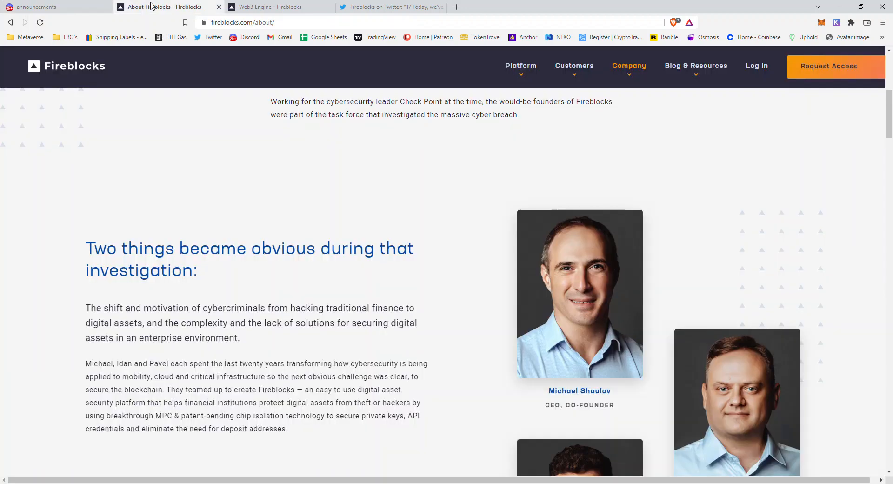
{"action": "scroll", "scroll_direction": "up", "scroll_amount": 3}
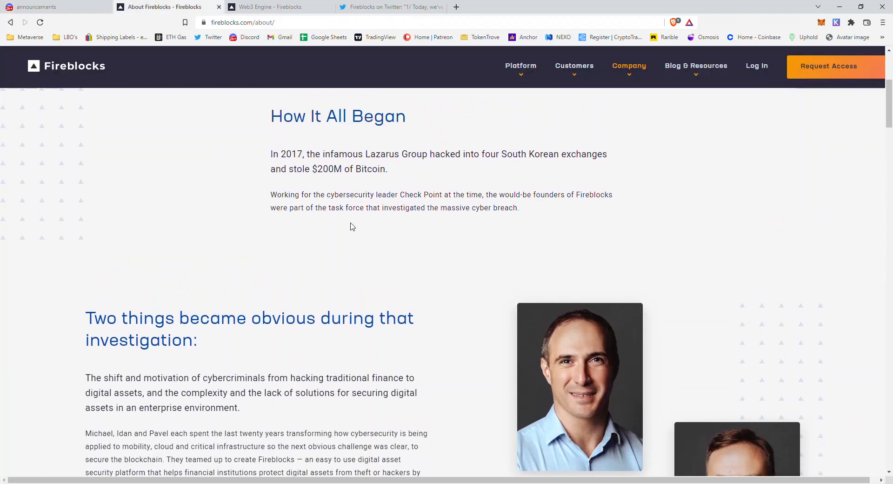
{"action": "scroll", "scroll_direction": "up", "scroll_amount": 3}
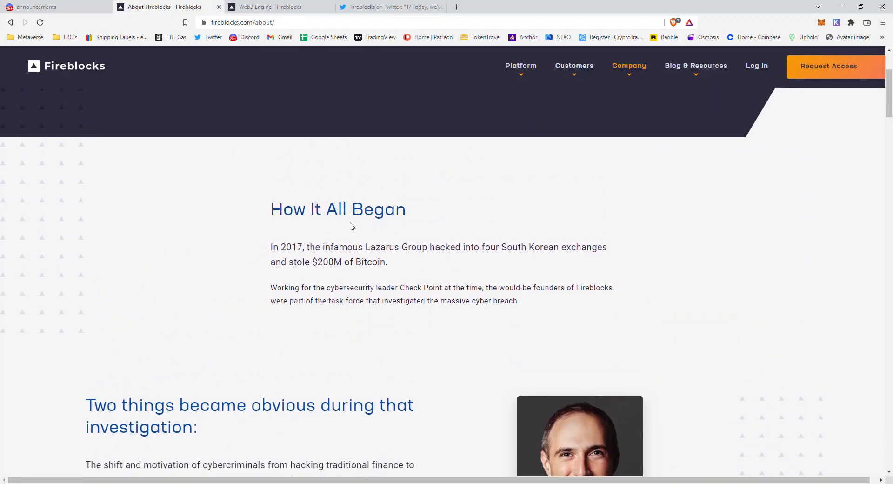
{"action": "scroll", "scroll_direction": "down", "scroll_amount": 3}
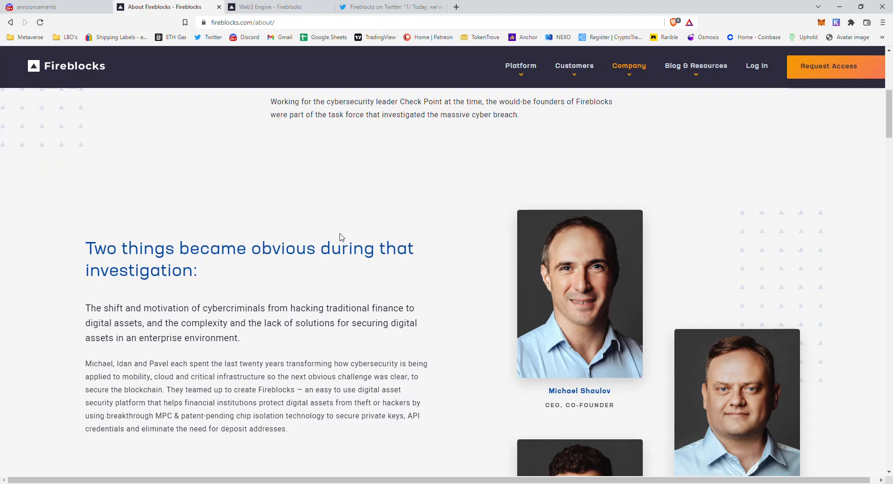
{"action": "mouse_move", "coordinate": [248, 232]}
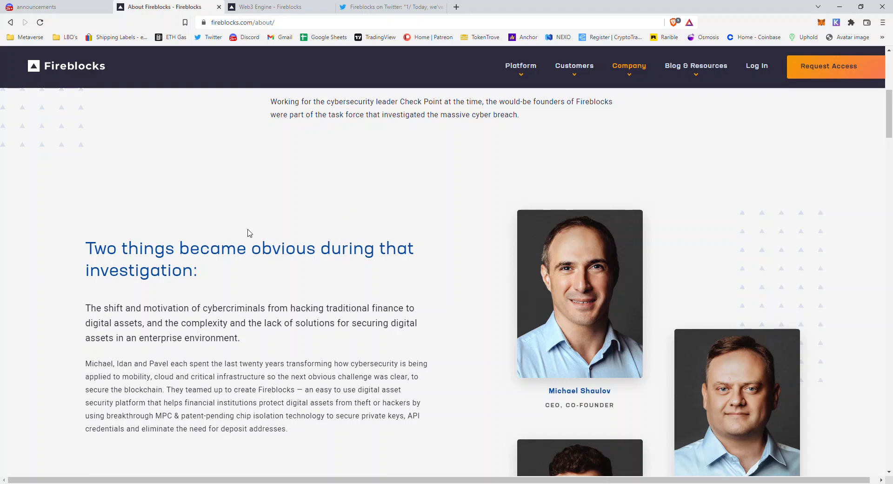
{"action": "left_click", "coordinate": [51, 7]}
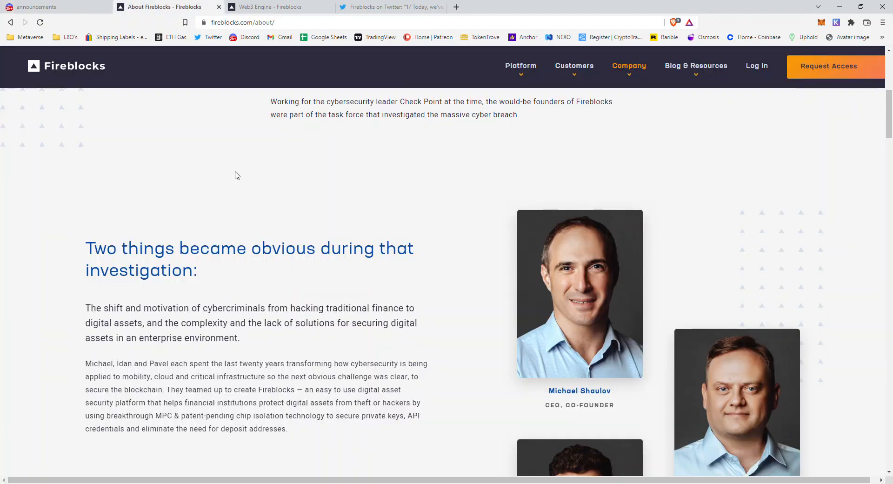
{"action": "scroll", "scroll_direction": "up", "scroll_amount": 3}
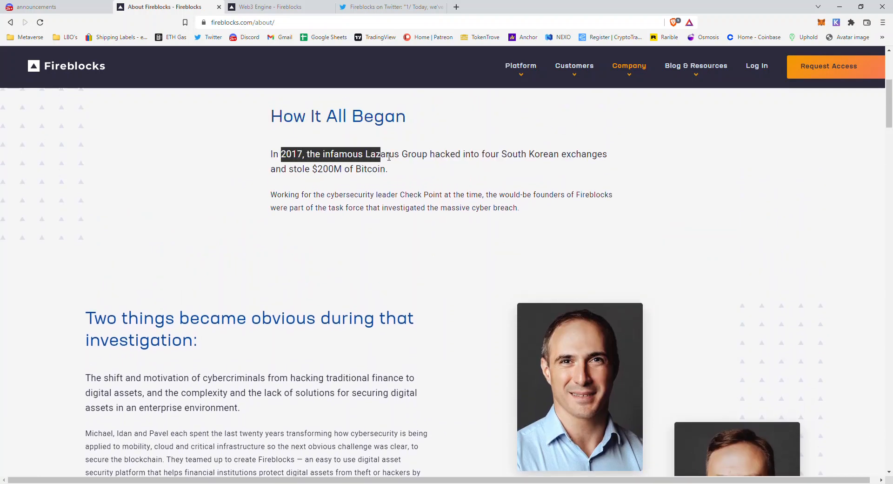
- Highlight the sentences on the 2017 Lazarus Group hack and the founders' breach investigation
{"action": "left_click_drag", "start_coordinate": [380, 153], "coordinate": [552, 153]}
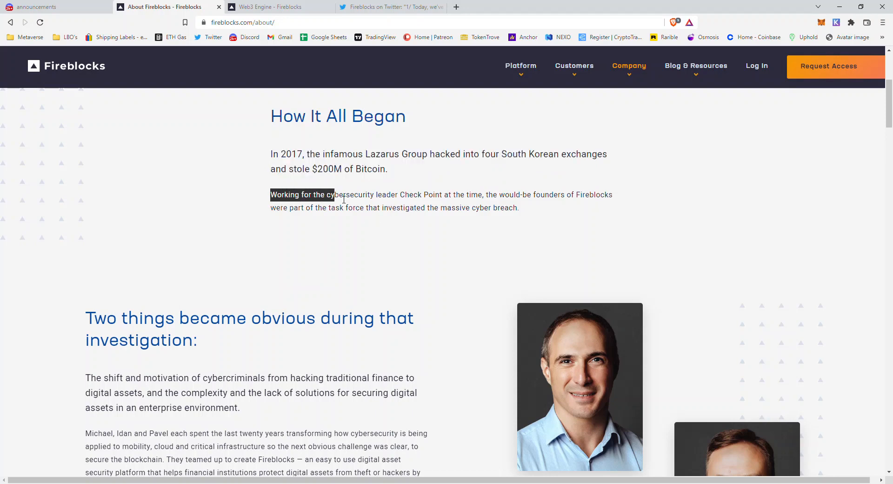
{"action": "left_click_drag", "start_coordinate": [333, 194], "coordinate": [464, 195]}
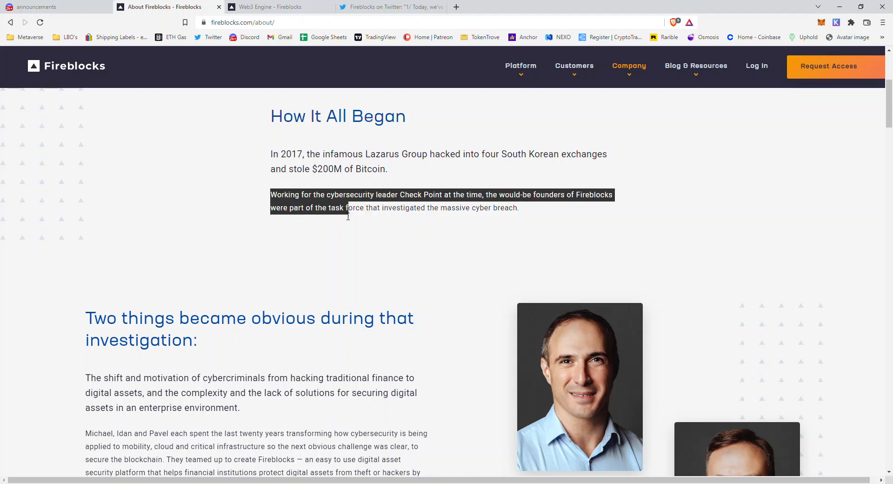
{"action": "left_click_drag", "start_coordinate": [346, 208], "coordinate": [501, 208]}
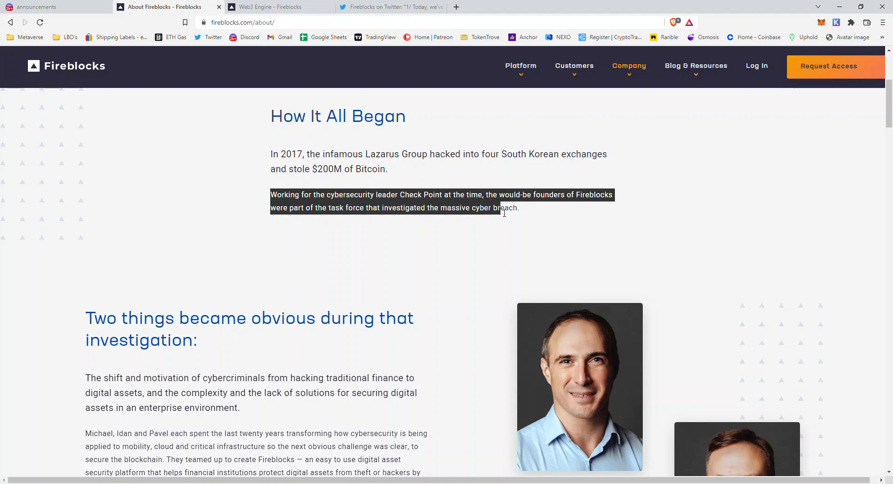
- Scroll down to the founders section with CEO Michael Shaulov
{"action": "scroll", "scroll_direction": "down", "scroll_amount": 3}
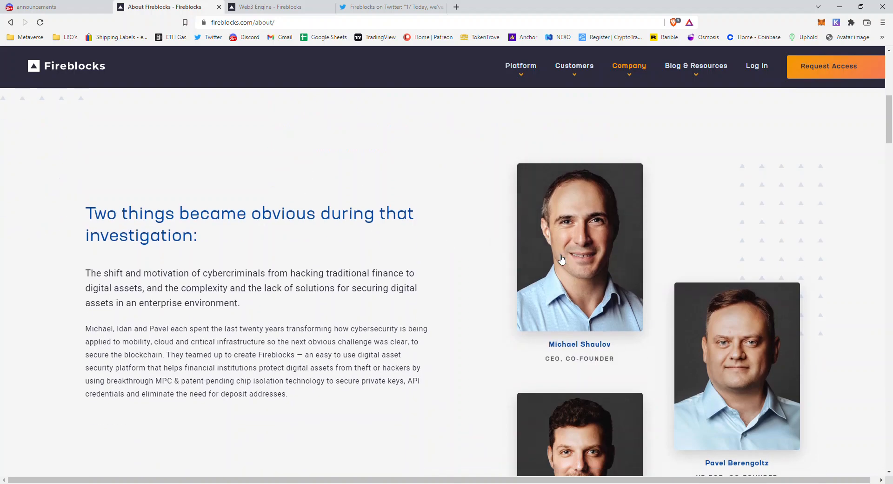
{"action": "scroll", "scroll_direction": "down", "scroll_amount": 3}
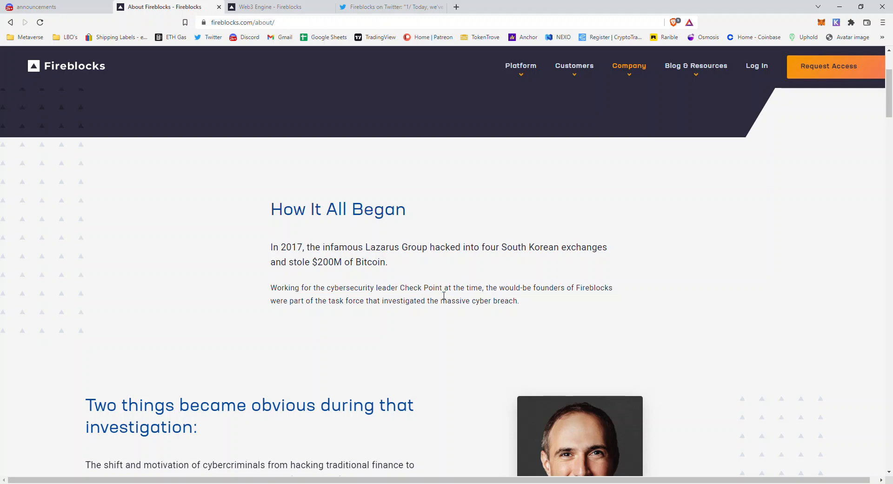
{"action": "scroll", "scroll_direction": "down", "scroll_amount": 3}
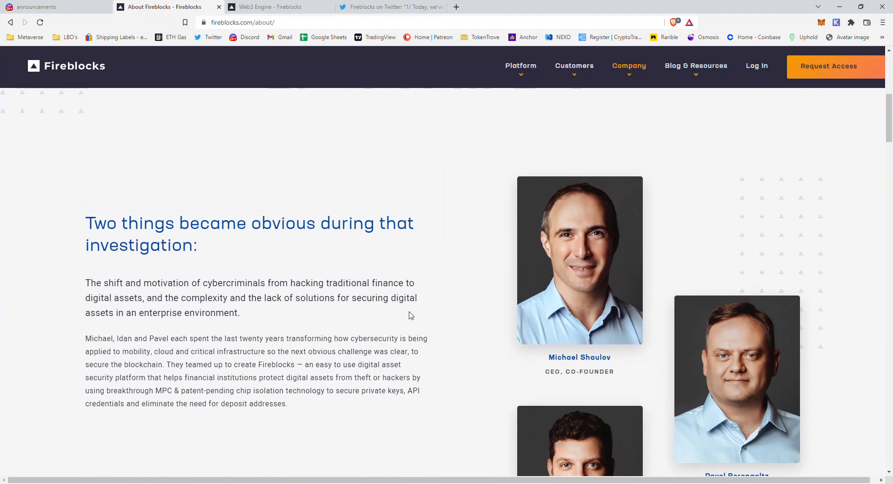
{"action": "scroll", "scroll_direction": "down", "scroll_amount": 3}
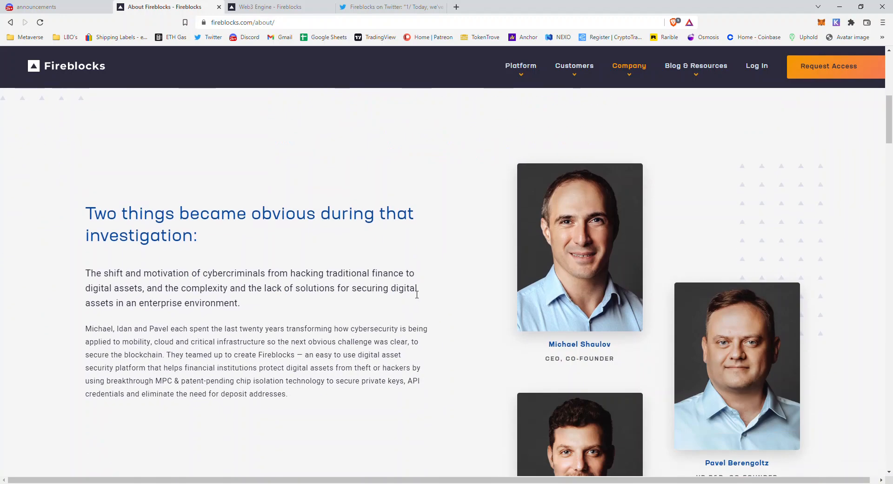
- Glance at the FLR Finance Discord announcement, then return to the About Fireblocks tab
{"action": "left_click", "coordinate": [51, 6]}
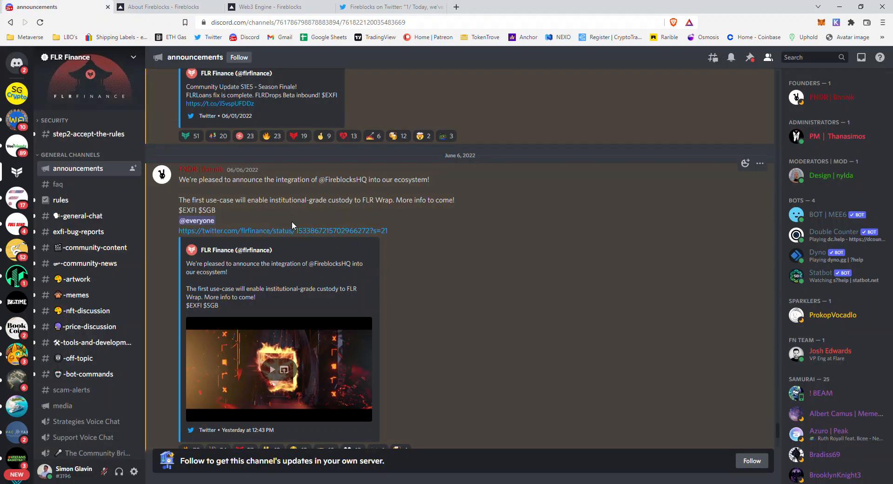
{"action": "left_click_drag", "start_coordinate": [269, 199], "coordinate": [341, 199]}
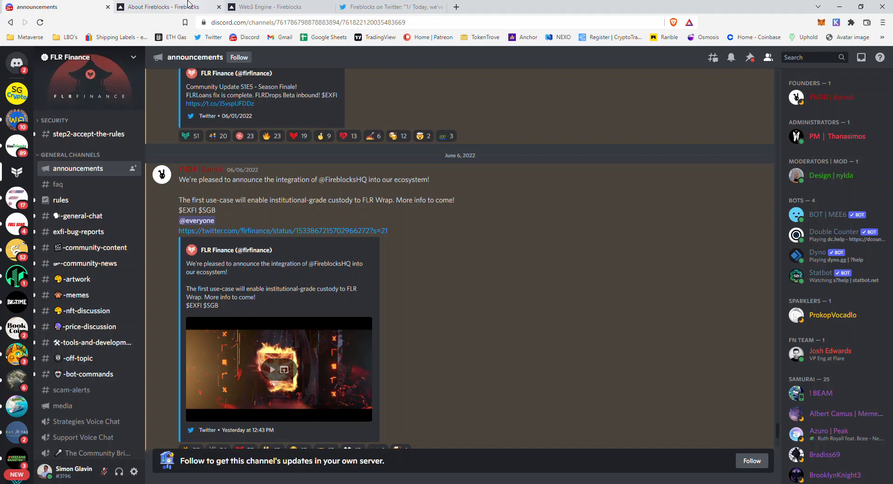
{"action": "left_click", "coordinate": [159, 7]}
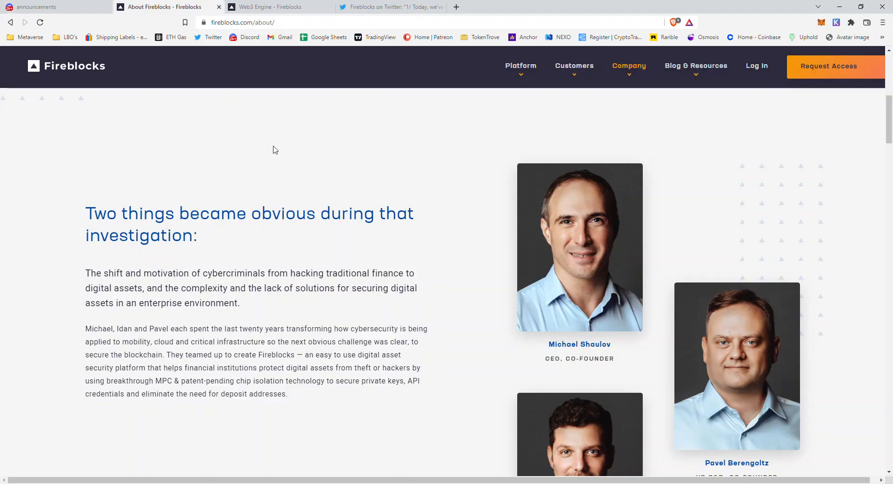
{"action": "mouse_move", "coordinate": [268, 174]}
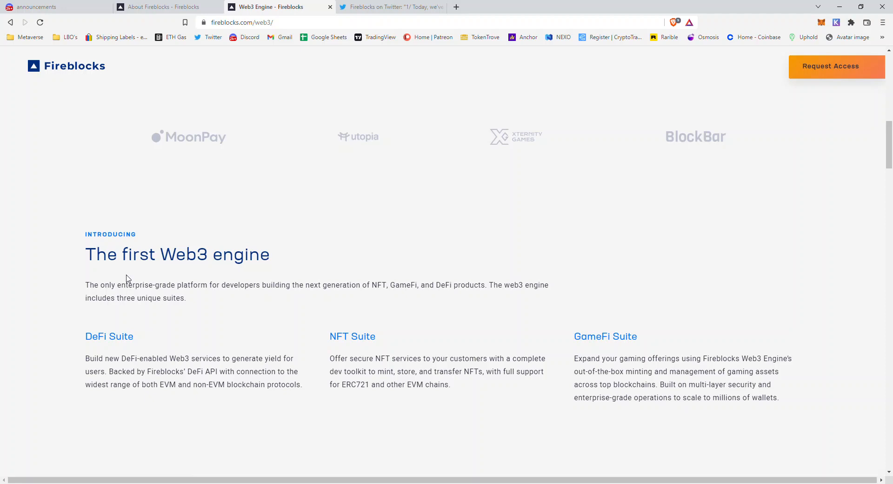
{"action": "mouse_move", "coordinate": [132, 267]}
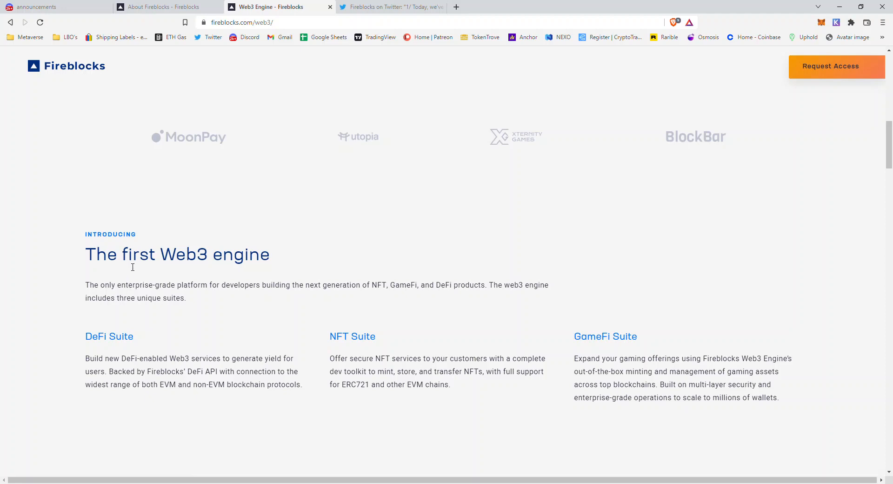
{"action": "mouse_move", "coordinate": [207, 343]}
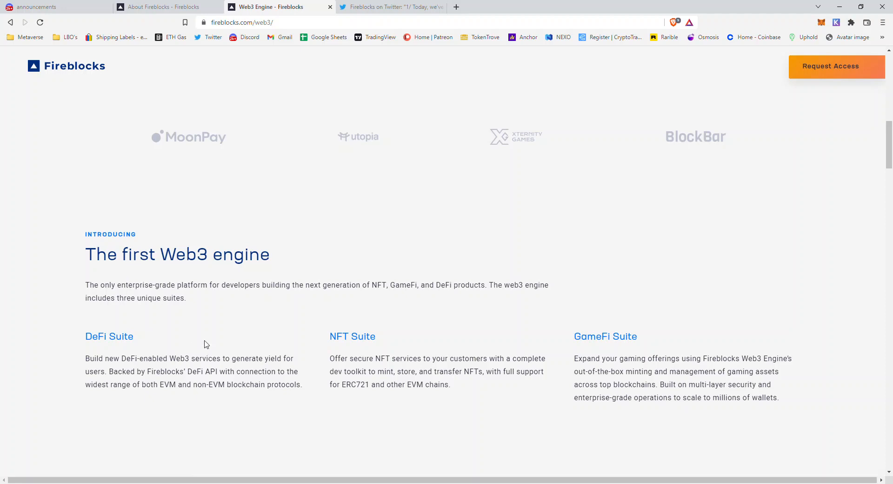
{"action": "mouse_move", "coordinate": [149, 379]}
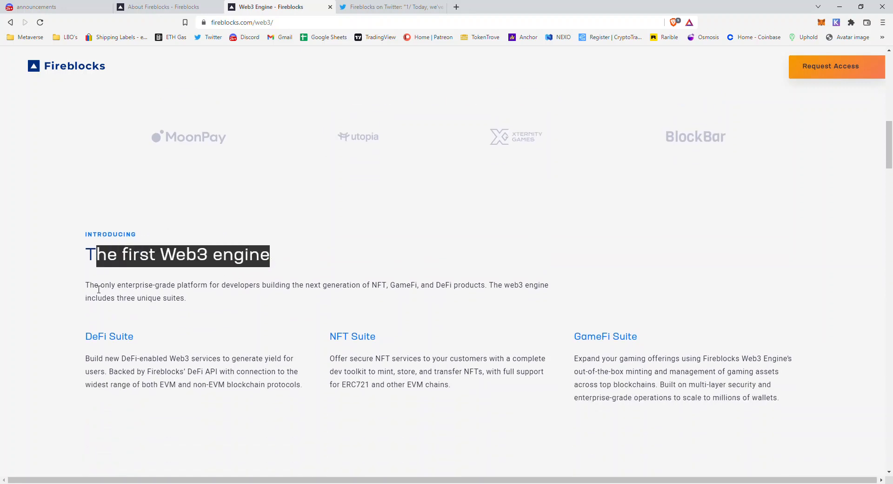
- Highlight 'The first Web3 engine' heading and the three-suites introduction, then clear the selection
{"action": "left_click_drag", "start_coordinate": [93, 285], "coordinate": [327, 284]}
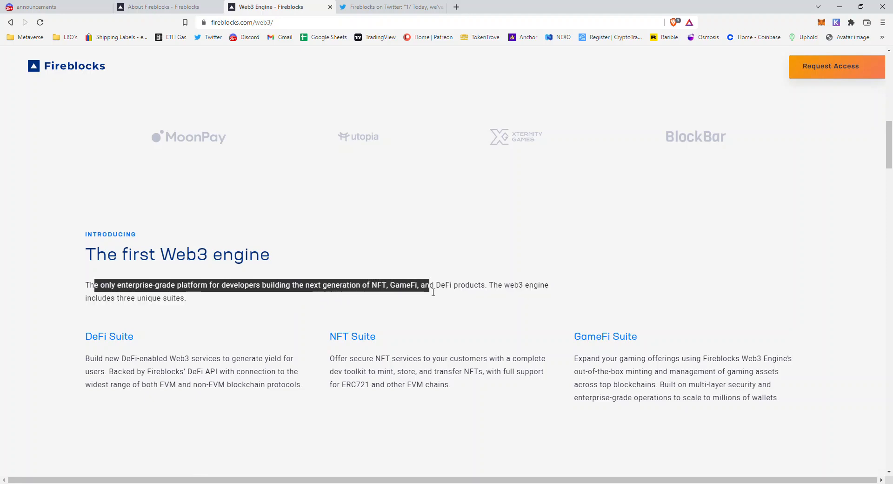
{"action": "left_click_drag", "start_coordinate": [433, 292], "coordinate": [521, 292]}
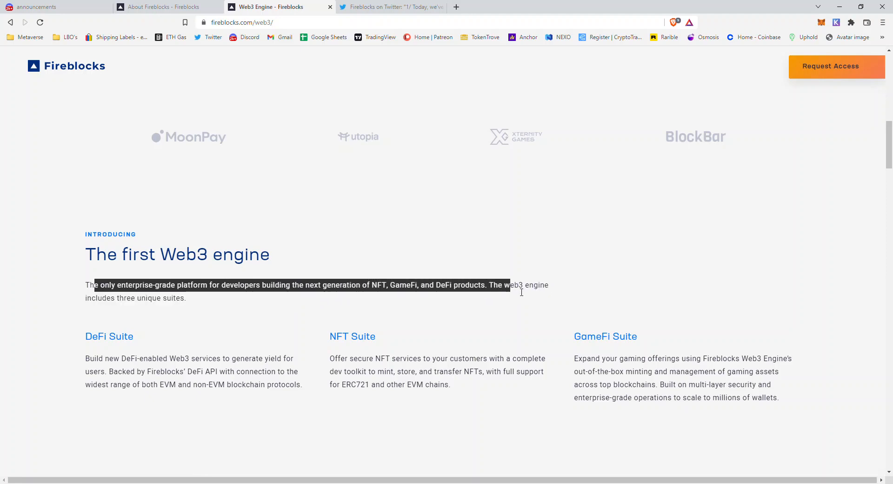
{"action": "left_click_drag", "start_coordinate": [519, 292], "coordinate": [185, 298]}
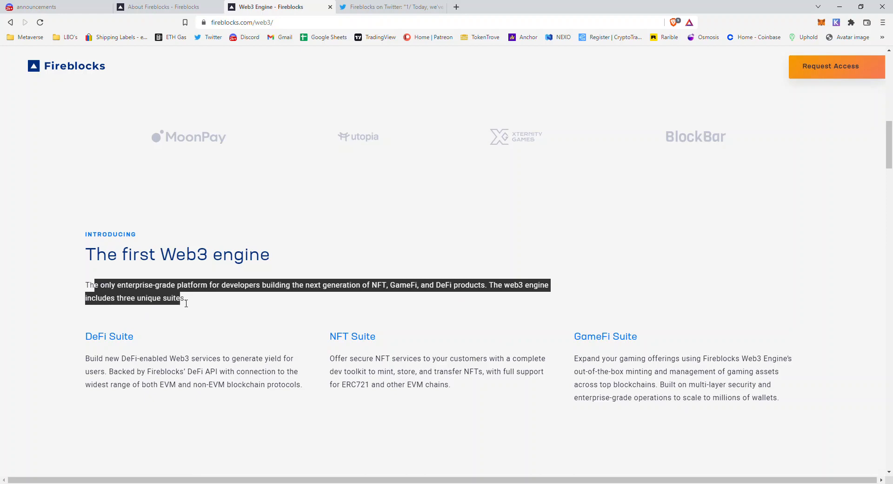
{"action": "left_click", "coordinate": [386, 345]}
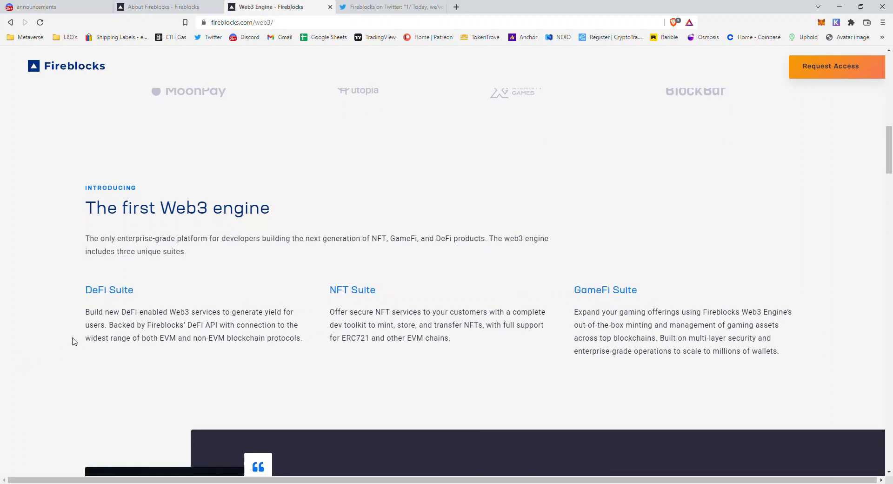
{"action": "mouse_move", "coordinate": [134, 323]}
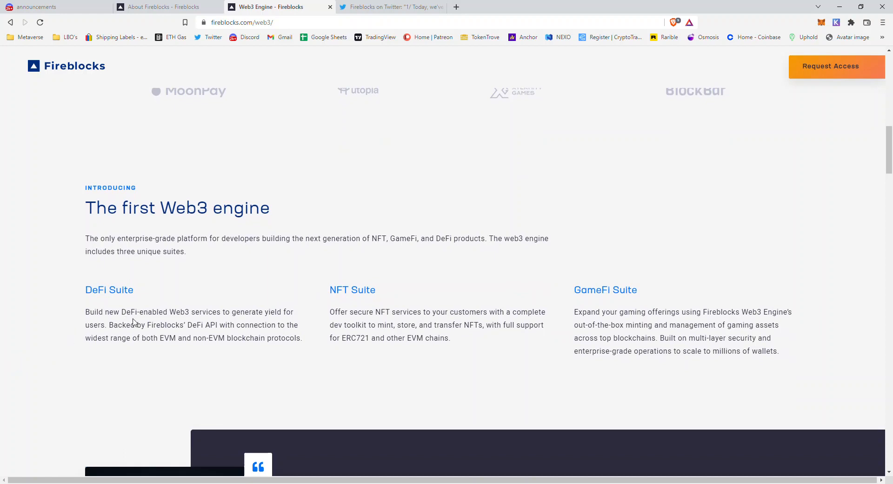
- Highlight the DeFi Suite description through 'EVM and non-EVM', clear it, then select the word EVM
{"action": "left_click_drag", "start_coordinate": [121, 312], "coordinate": [176, 312]}
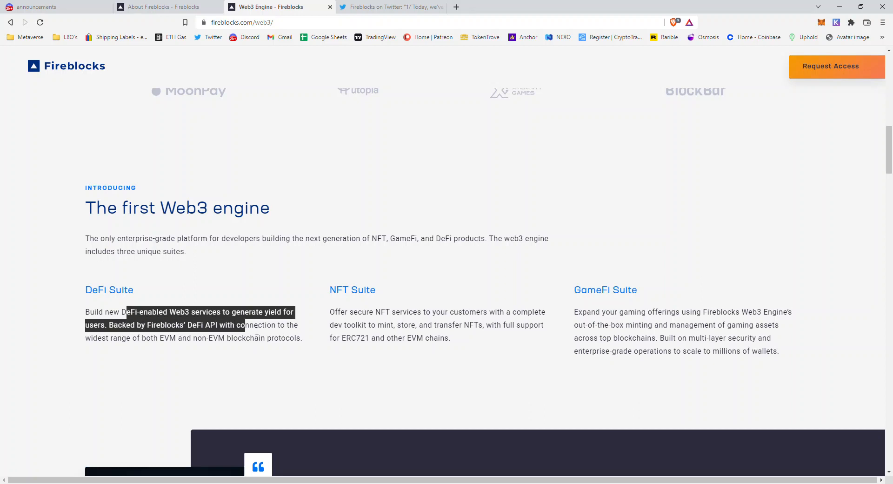
{"action": "left_click_drag", "start_coordinate": [244, 324], "coordinate": [161, 345]}
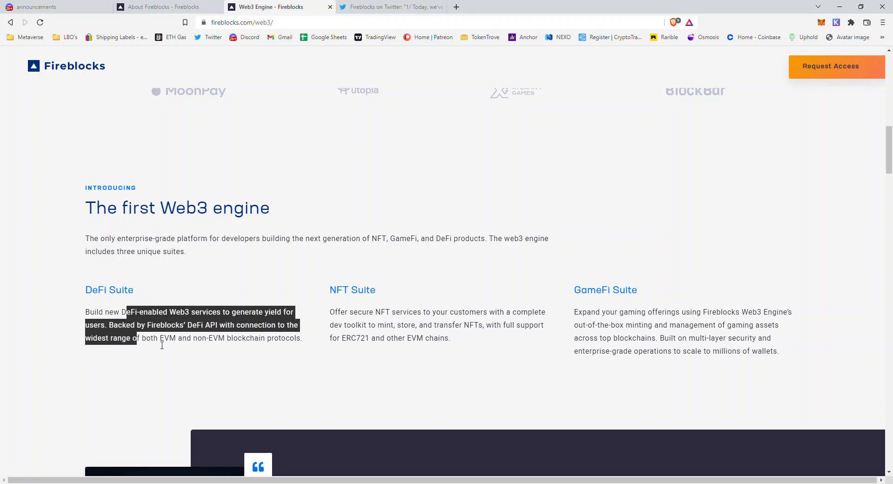
{"action": "left_click_drag", "start_coordinate": [138, 338], "coordinate": [245, 338]}
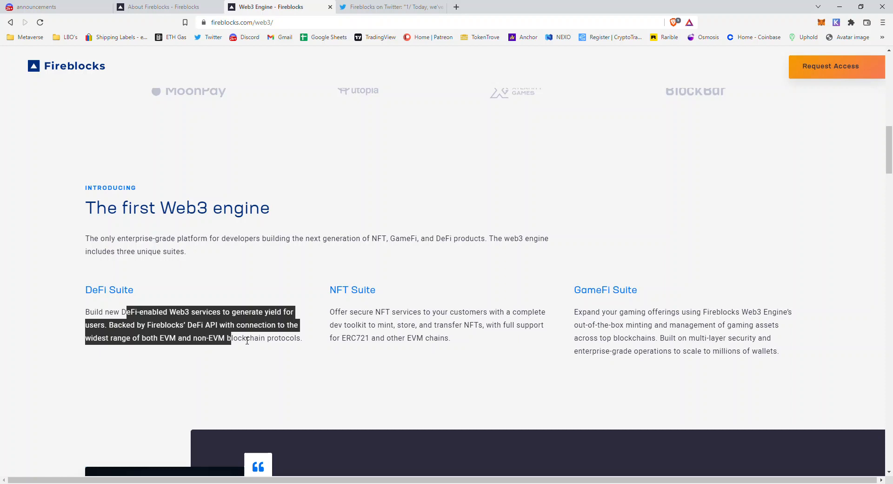
{"action": "left_click", "coordinate": [311, 338]}
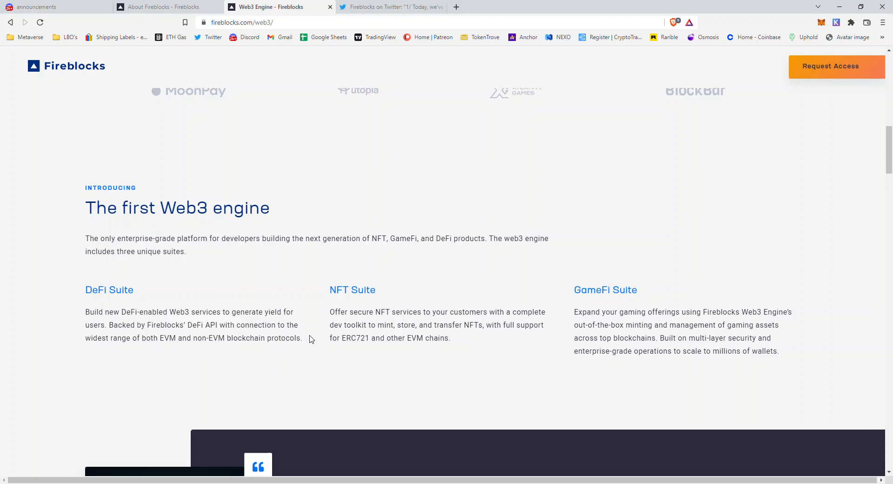
{"action": "mouse_move", "coordinate": [106, 315]}
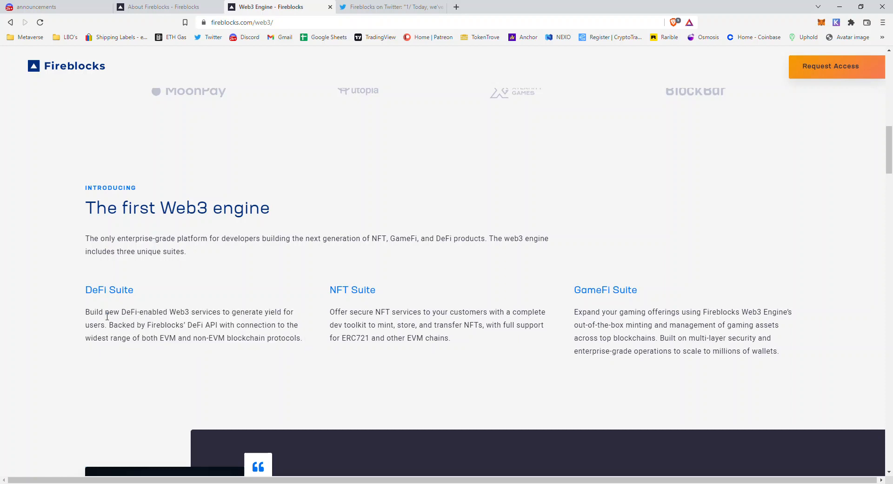
{"action": "mouse_move", "coordinate": [78, 318]}
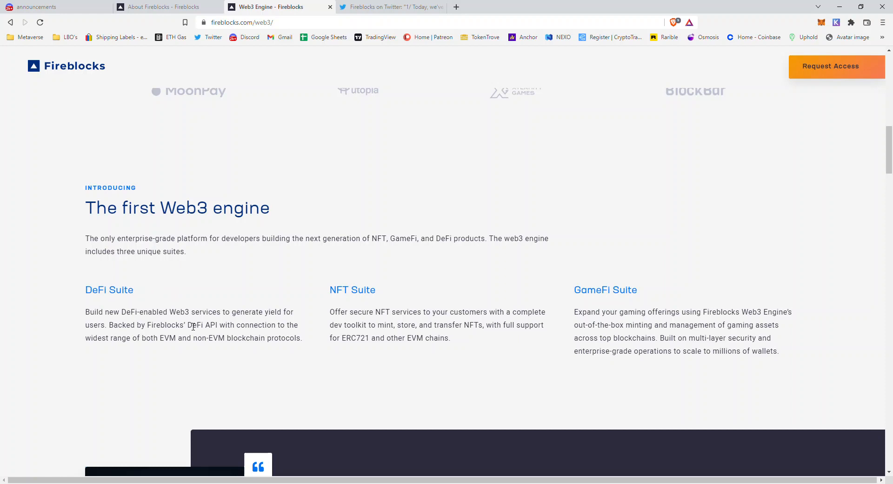
{"action": "mouse_move", "coordinate": [219, 334]}
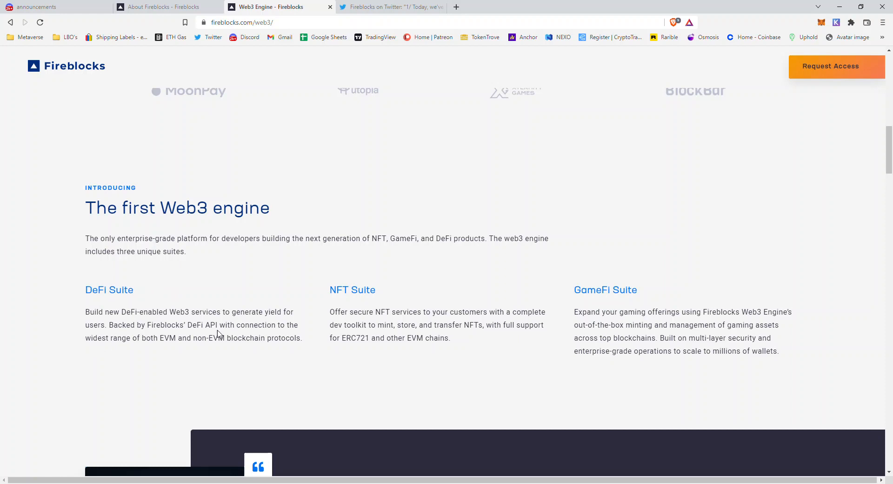
{"action": "mouse_move", "coordinate": [118, 346]}
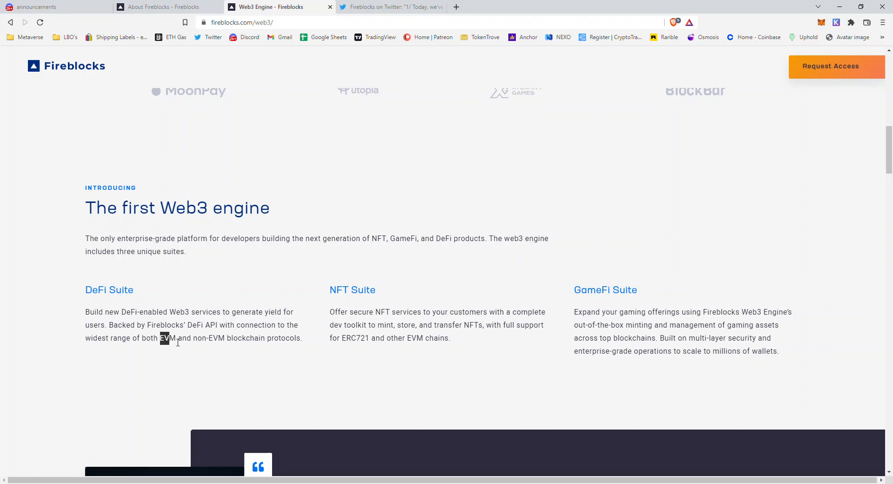
{"action": "double_click", "coordinate": [166, 338]}
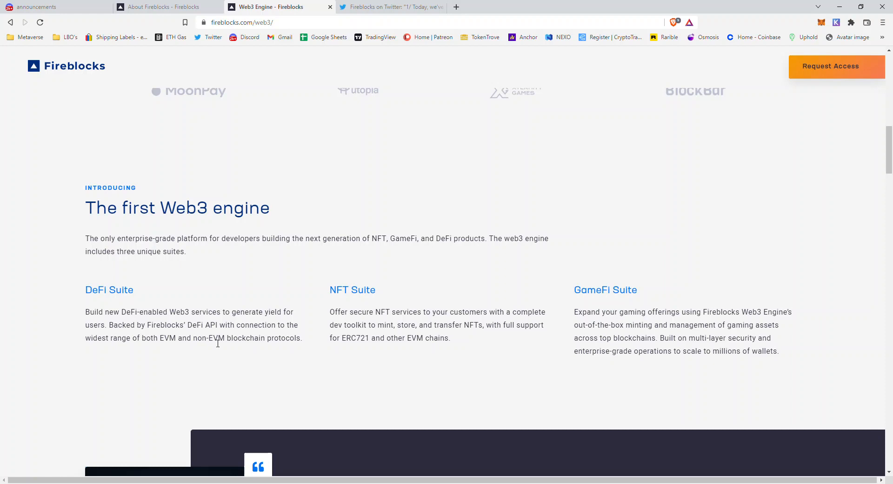
{"action": "mouse_move", "coordinate": [242, 350]}
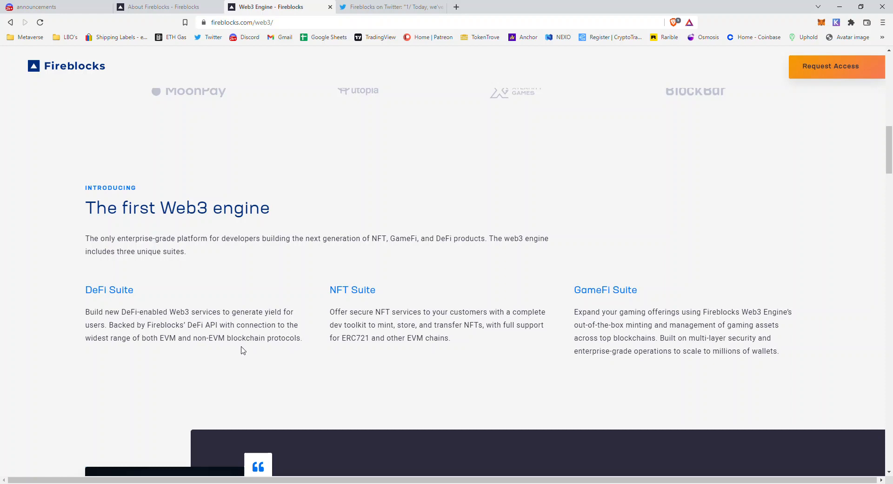
{"action": "mouse_move", "coordinate": [295, 322]}
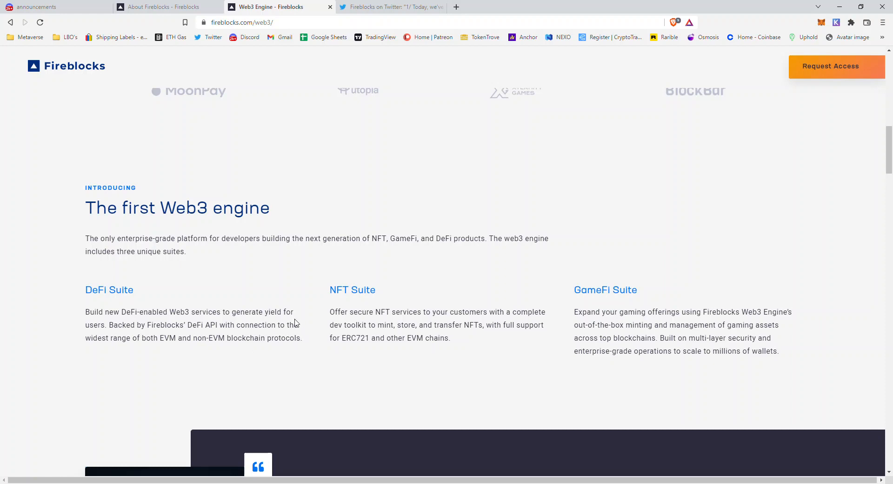
{"action": "mouse_move", "coordinate": [313, 311]}
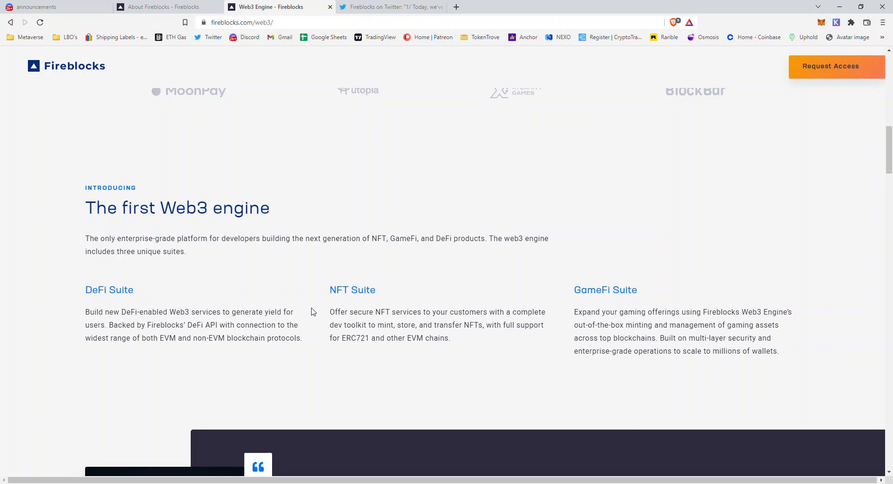
{"action": "mouse_move", "coordinate": [352, 298]}
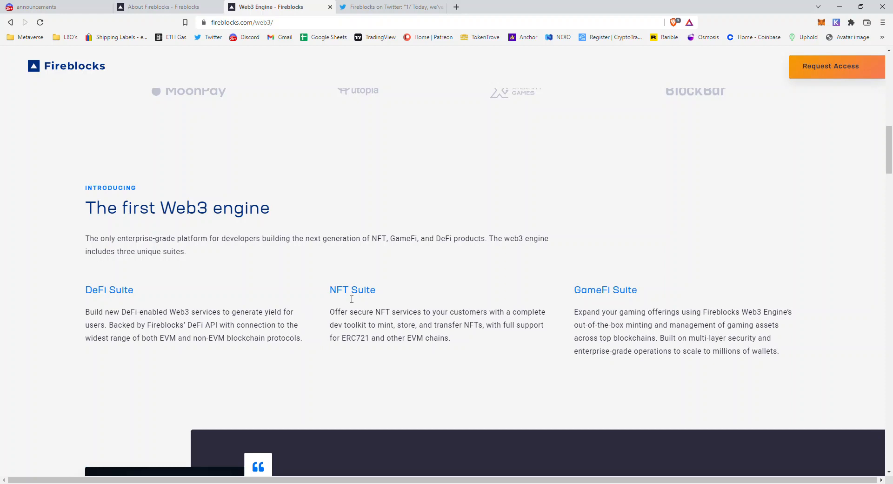
{"action": "mouse_move", "coordinate": [359, 274]}
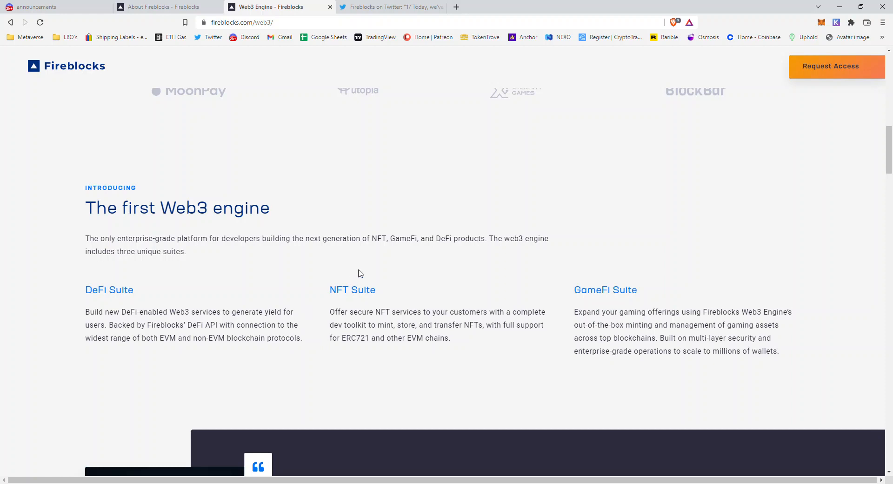
{"action": "mouse_move", "coordinate": [445, 253]}
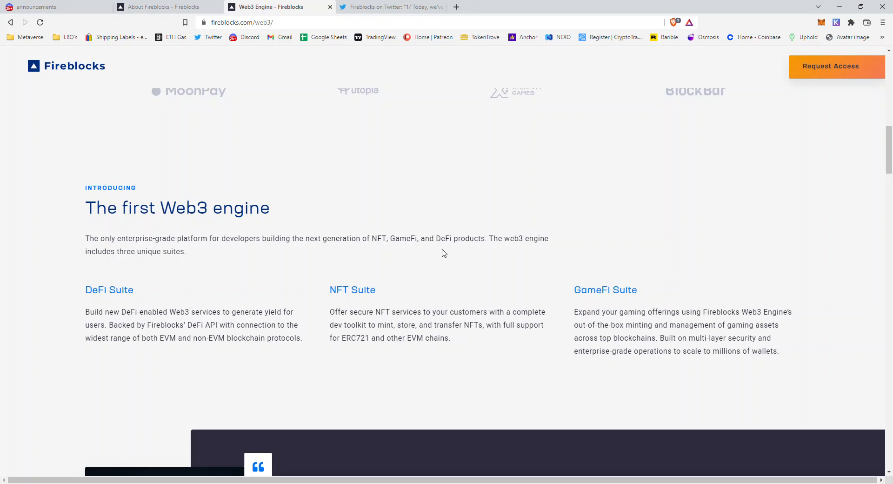
{"action": "mouse_move", "coordinate": [496, 189]}
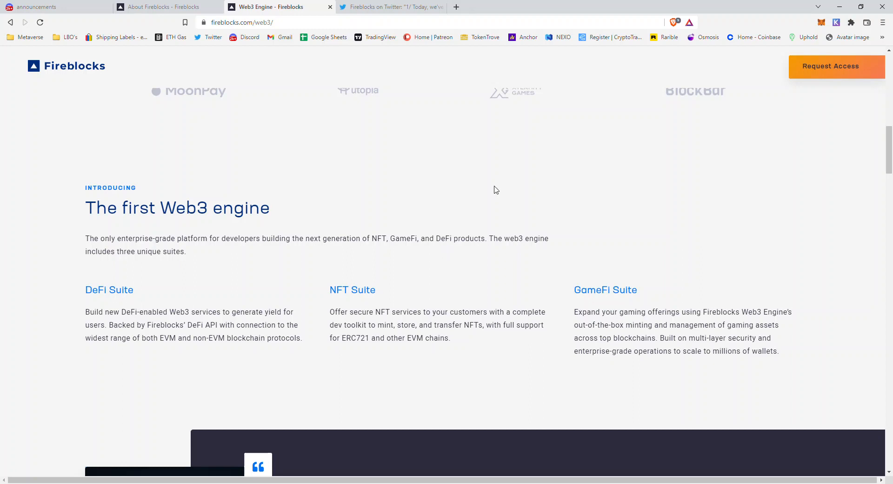
{"action": "mouse_move", "coordinate": [336, 298]}
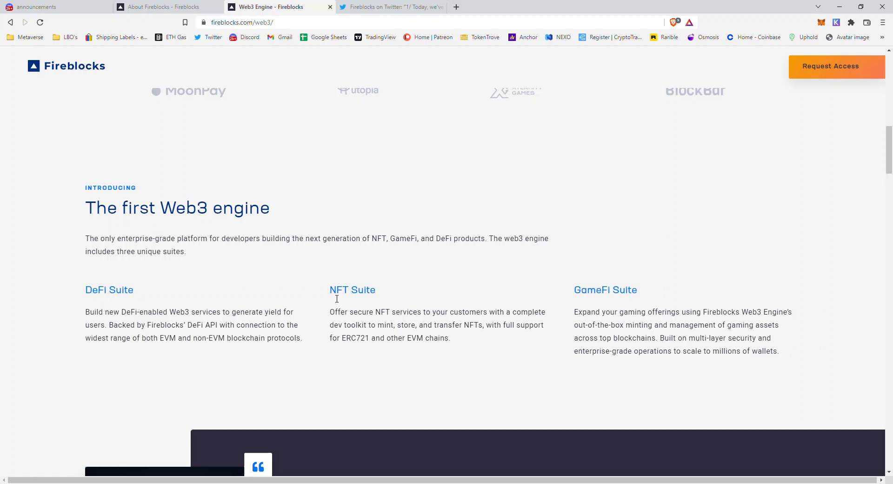
{"action": "left_click_drag", "start_coordinate": [338, 312], "coordinate": [421, 311]}
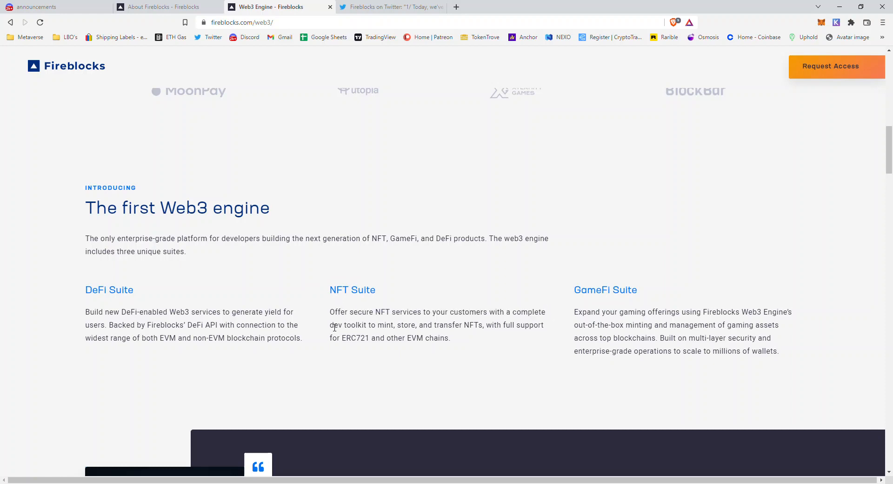
{"action": "left_click_drag", "start_coordinate": [330, 325], "coordinate": [516, 324]}
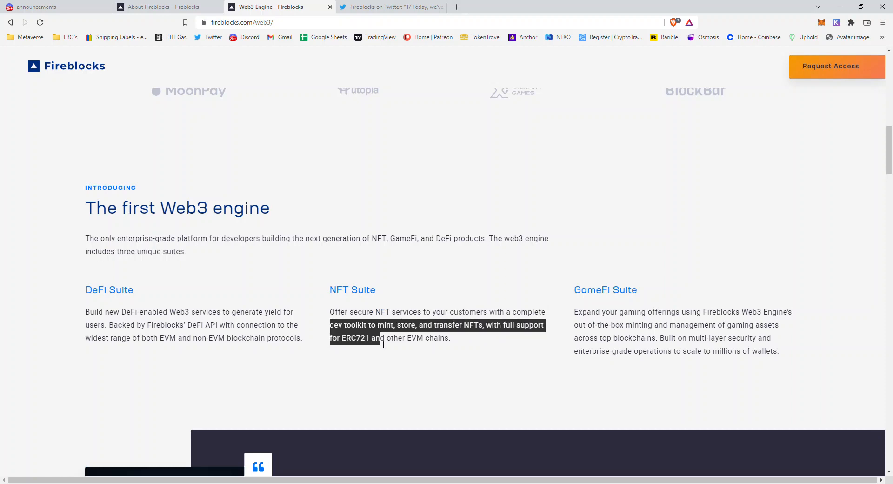
{"action": "mouse_move", "coordinate": [465, 338]}
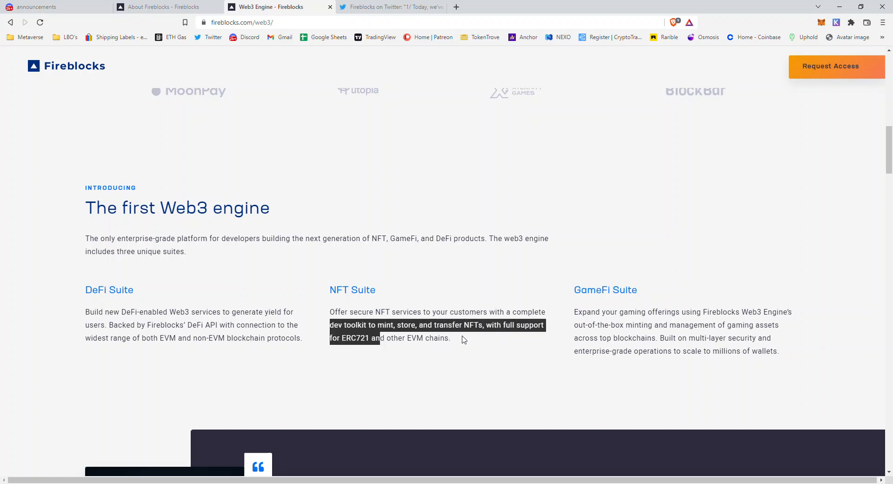
{"action": "left_click", "coordinate": [463, 339]}
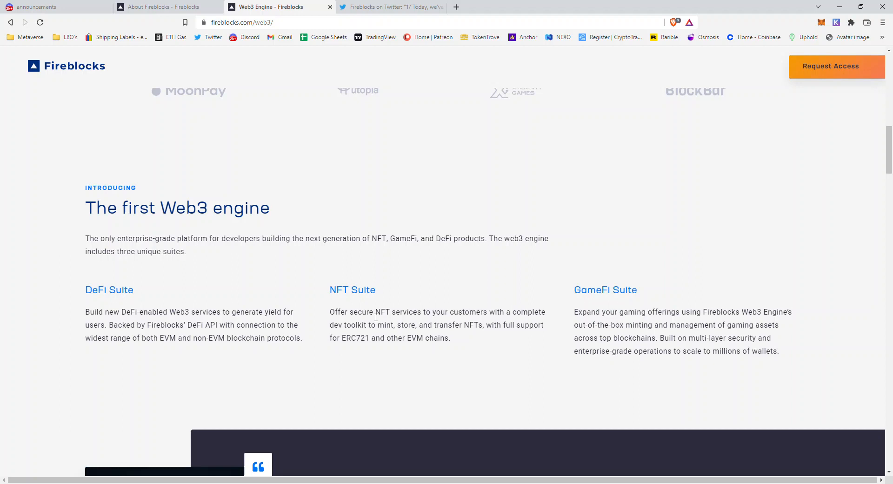
{"action": "mouse_move", "coordinate": [427, 358]}
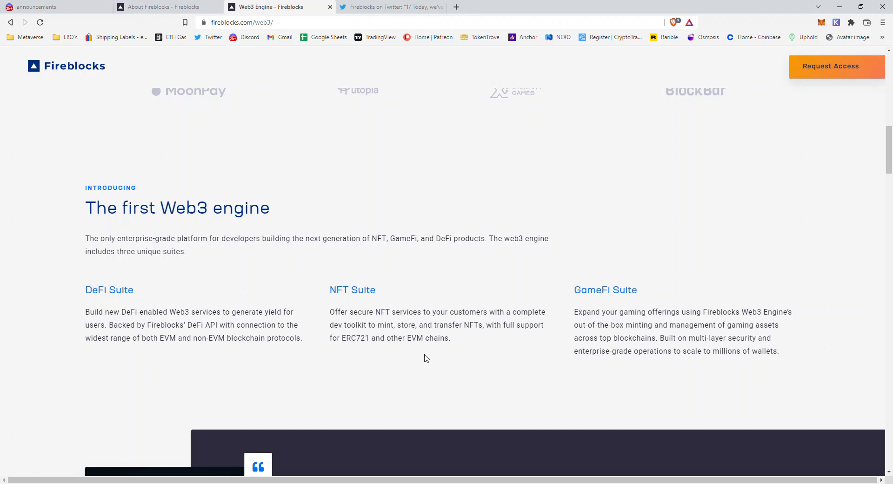
{"action": "mouse_move", "coordinate": [387, 338]}
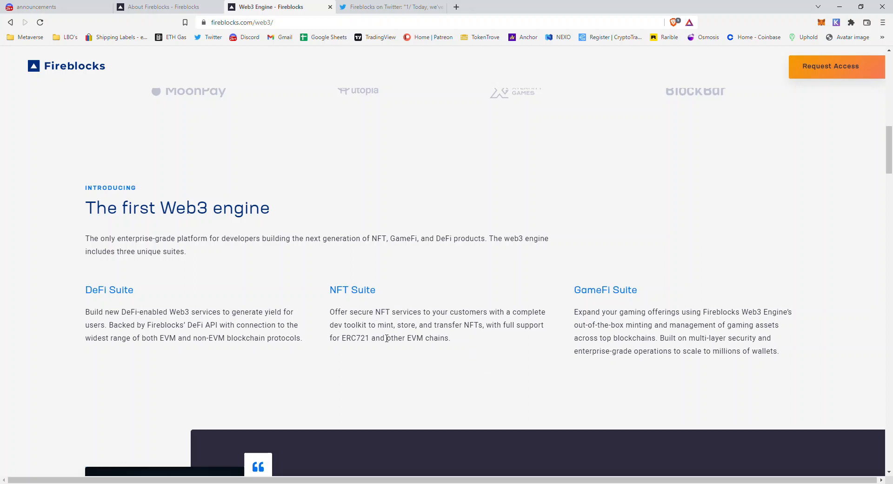
{"action": "mouse_move", "coordinate": [248, 279]}
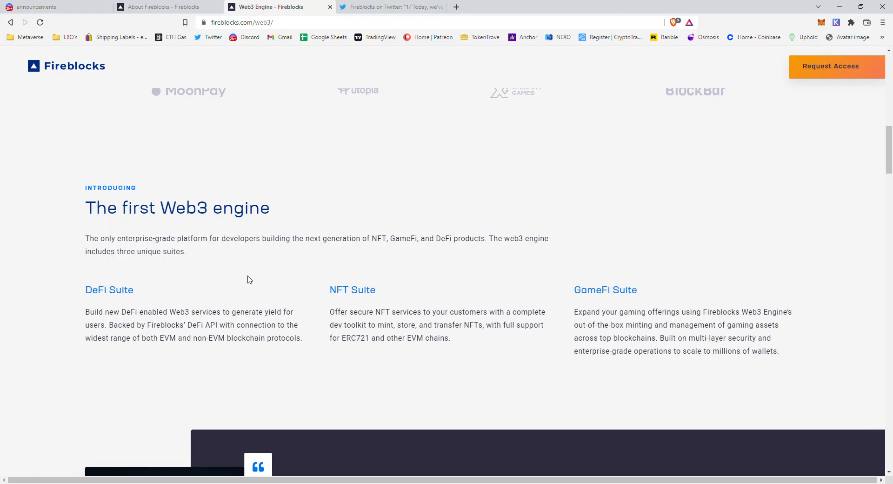
{"action": "mouse_move", "coordinate": [516, 339]}
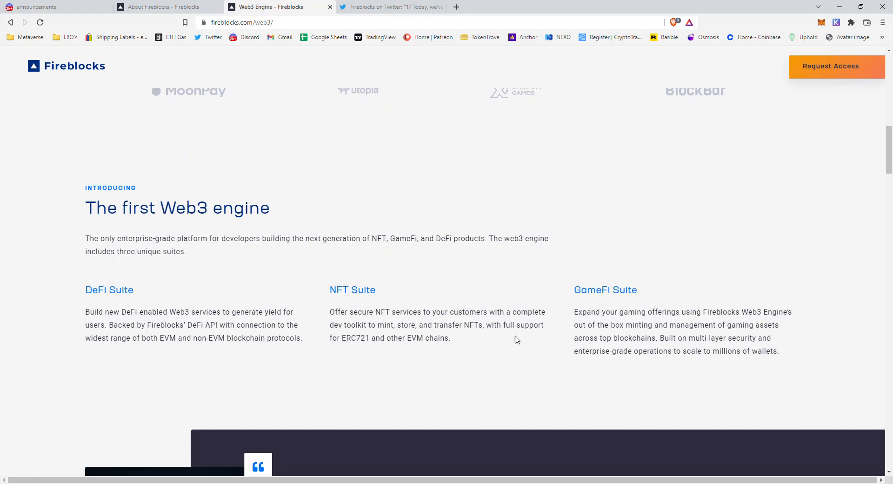
{"action": "mouse_move", "coordinate": [217, 262]}
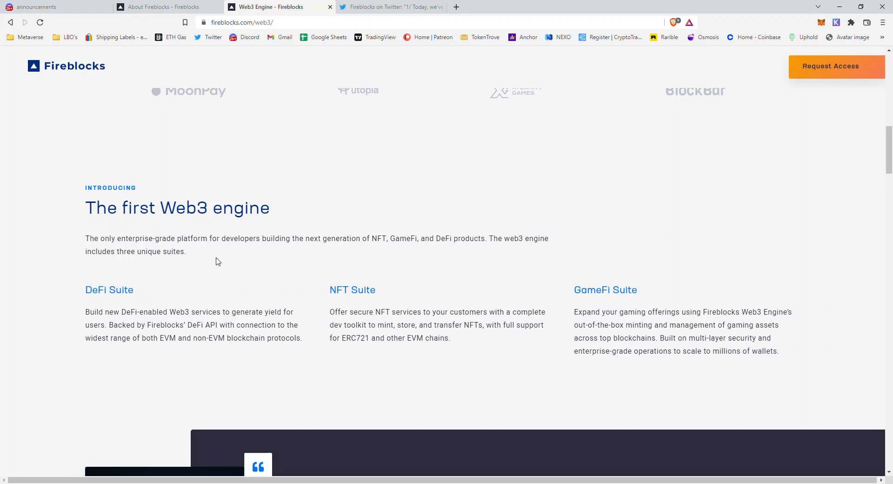
- Highlight the GameFi Suite description from gaming assets across blockchains to multi-layer security
{"action": "scroll", "scroll_direction": "down", "scroll_amount": 3}
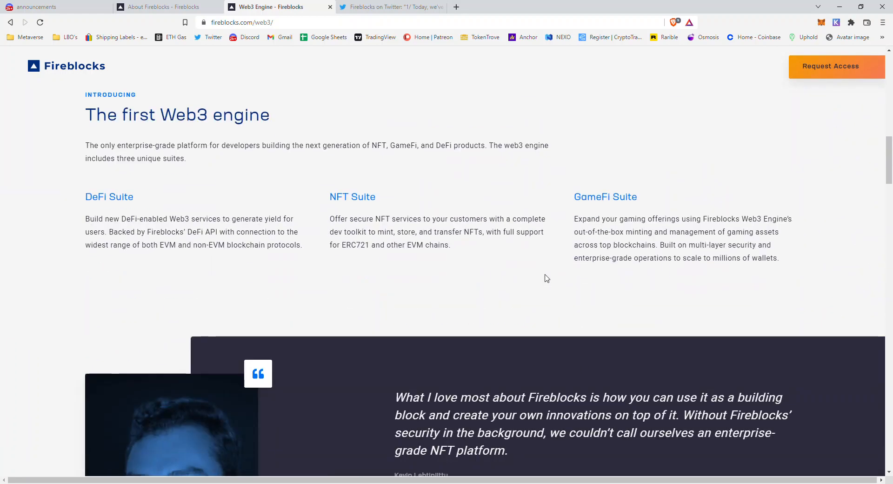
{"action": "mouse_move", "coordinate": [544, 273]}
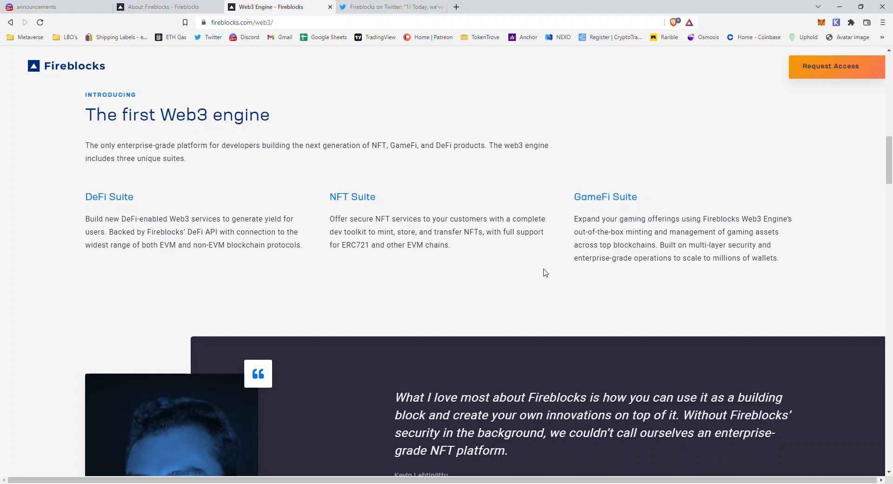
{"action": "mouse_move", "coordinate": [575, 196]}
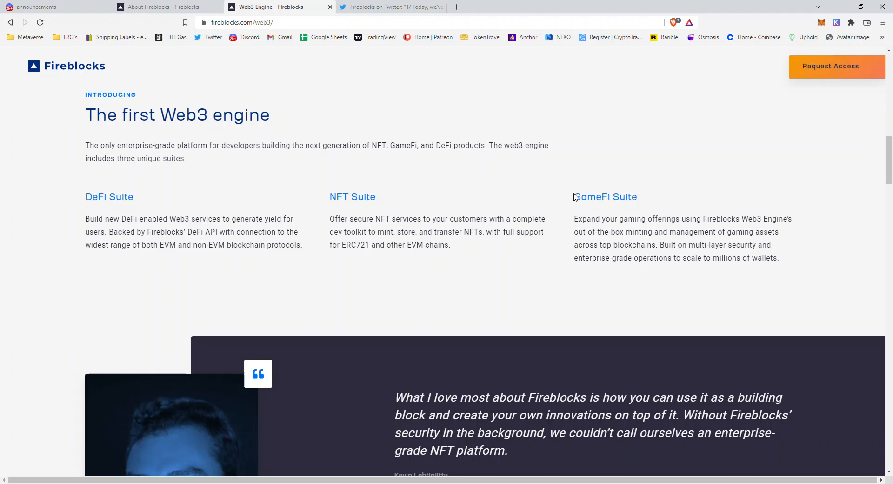
{"action": "mouse_move", "coordinate": [577, 198]}
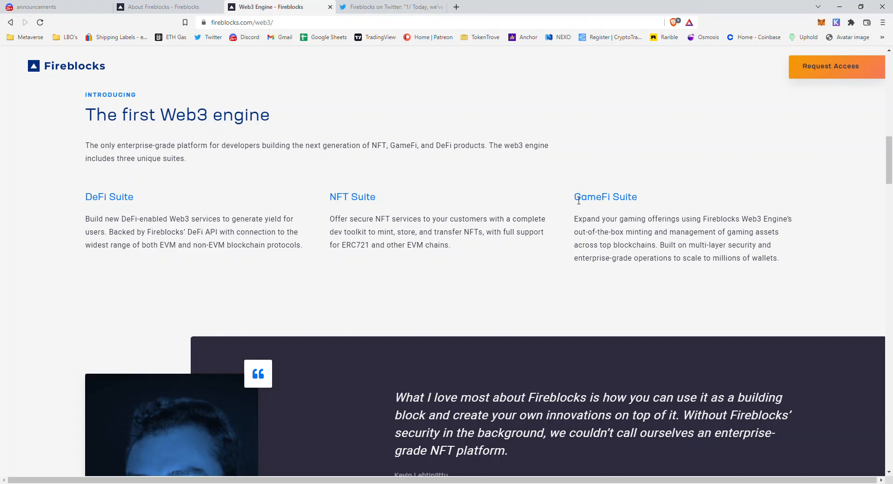
{"action": "double_click", "coordinate": [587, 196]}
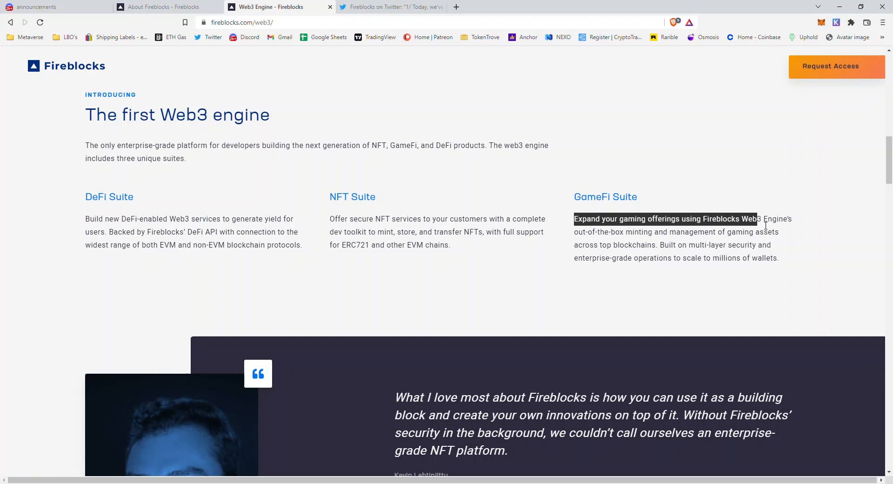
{"action": "left_click_drag", "start_coordinate": [755, 218], "coordinate": [714, 232]}
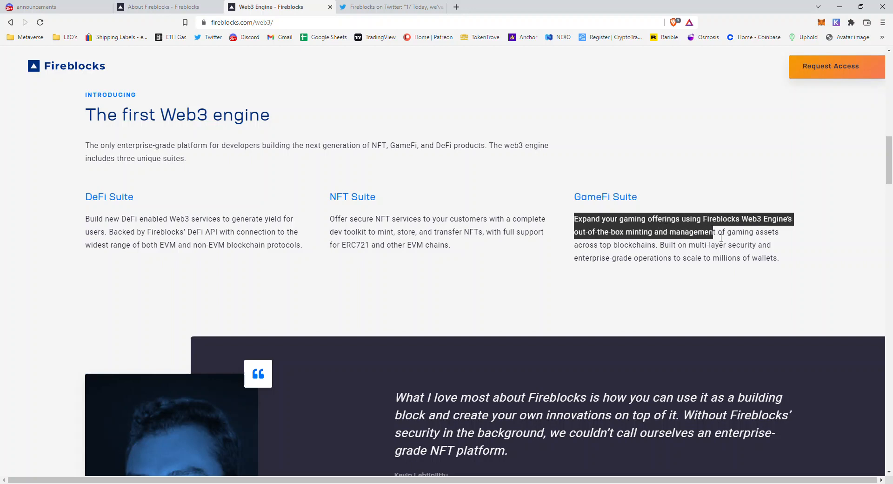
{"action": "left_click_drag", "start_coordinate": [711, 231], "coordinate": [664, 245]}
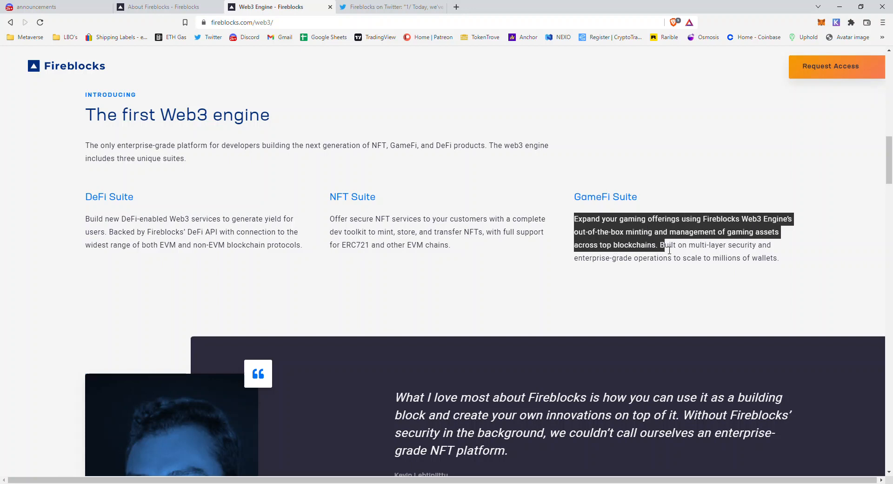
{"action": "left_click_drag", "start_coordinate": [661, 245], "coordinate": [744, 244]}
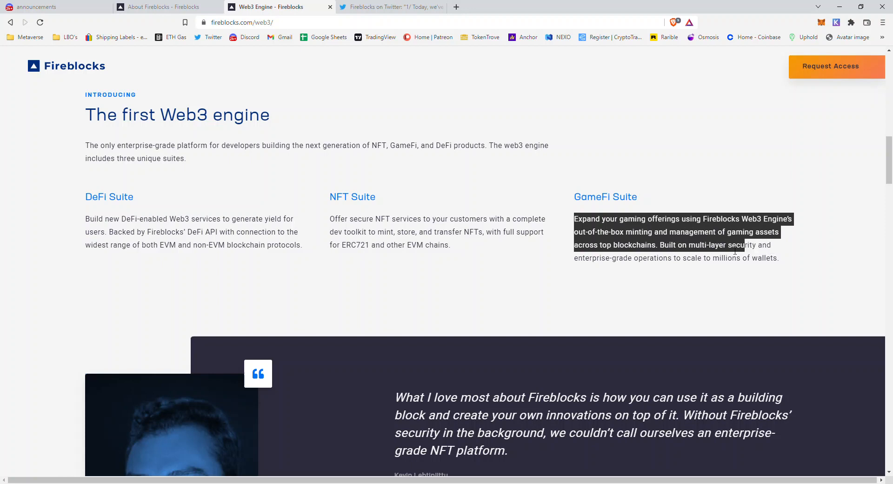
{"action": "left_click_drag", "start_coordinate": [741, 245], "coordinate": [705, 257]}
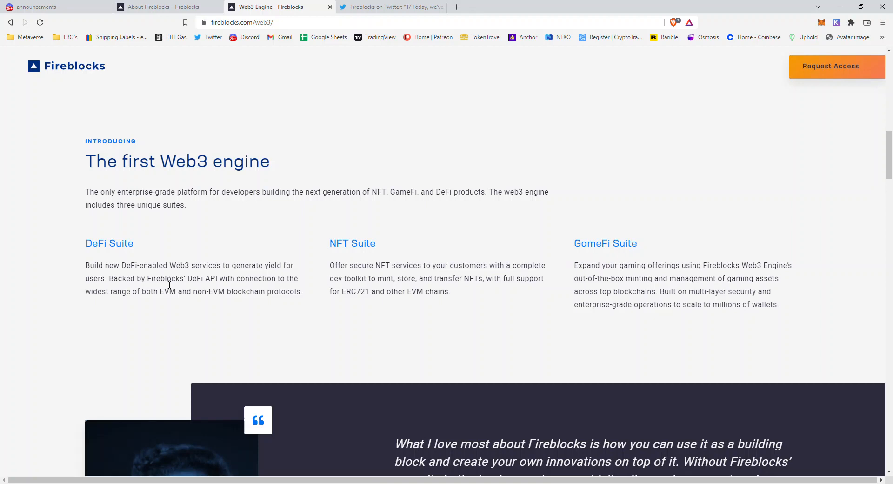
{"action": "mouse_move", "coordinate": [571, 237]}
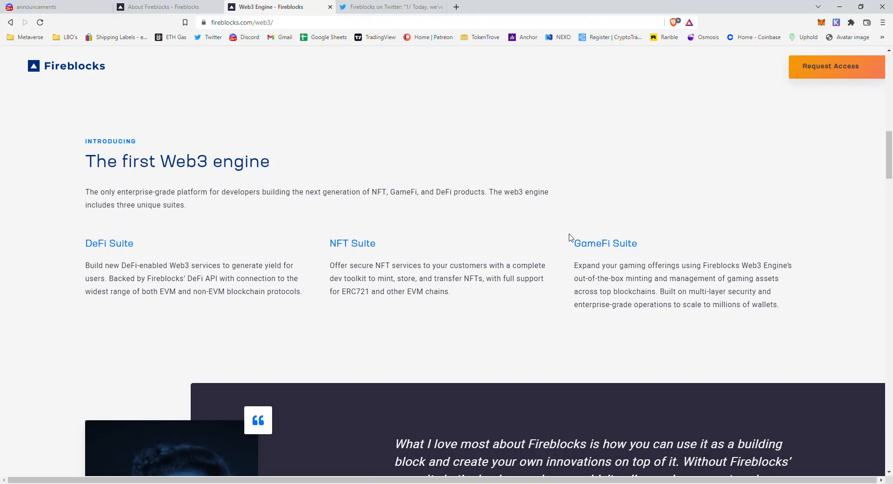
{"action": "mouse_move", "coordinate": [284, 234]}
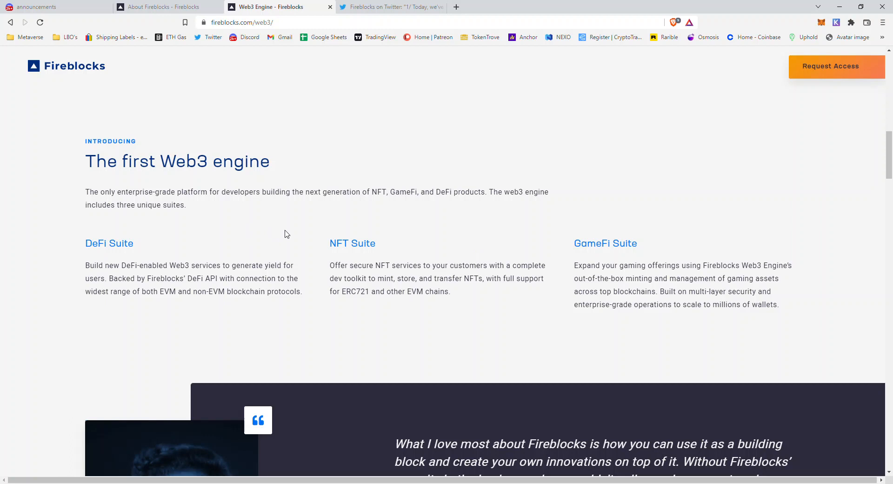
{"action": "mouse_move", "coordinate": [607, 251]}
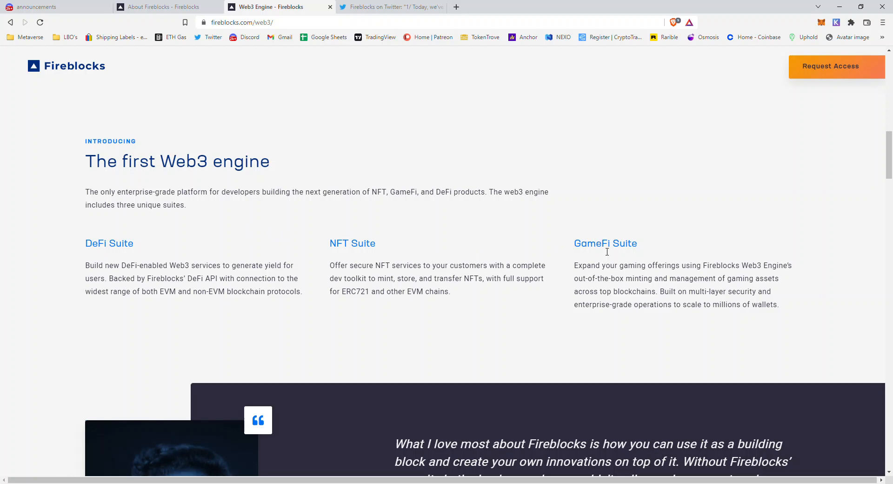
- Scroll down to the 'Build your next Web3 project on Fireblocks' request-access section
{"action": "scroll", "scroll_direction": "down", "scroll_amount": 3}
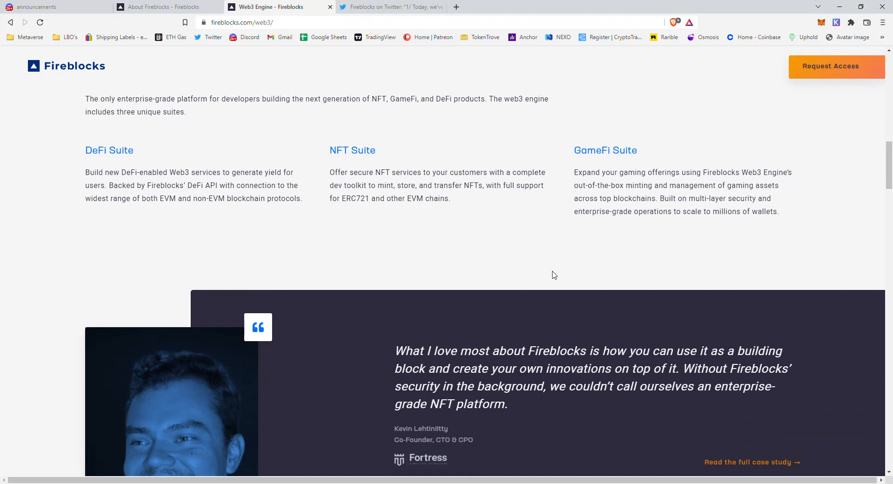
{"action": "scroll", "scroll_direction": "up", "scroll_amount": 3}
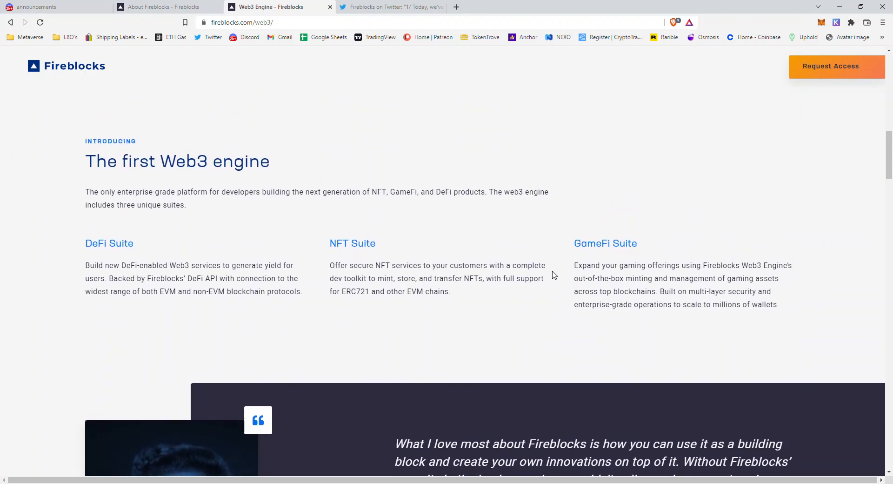
{"action": "scroll", "scroll_direction": "down", "scroll_amount": 3}
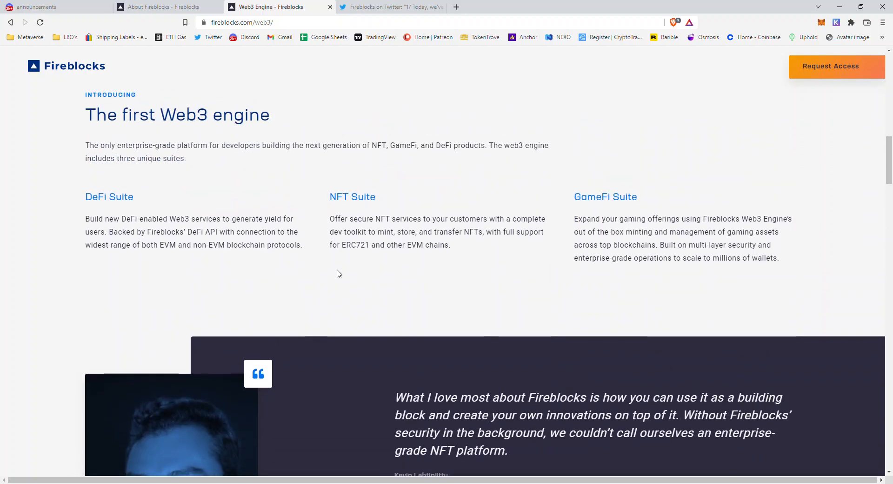
{"action": "mouse_move", "coordinate": [549, 257]}
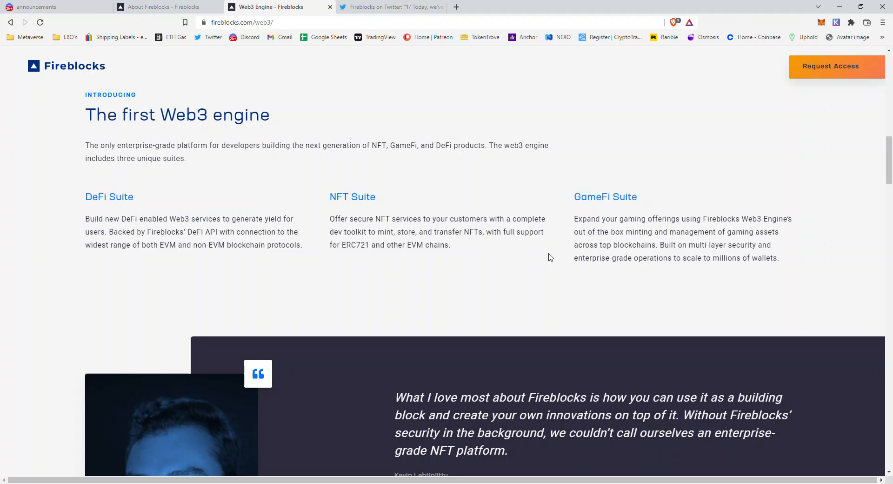
{"action": "scroll", "scroll_direction": "down", "scroll_amount": 3}
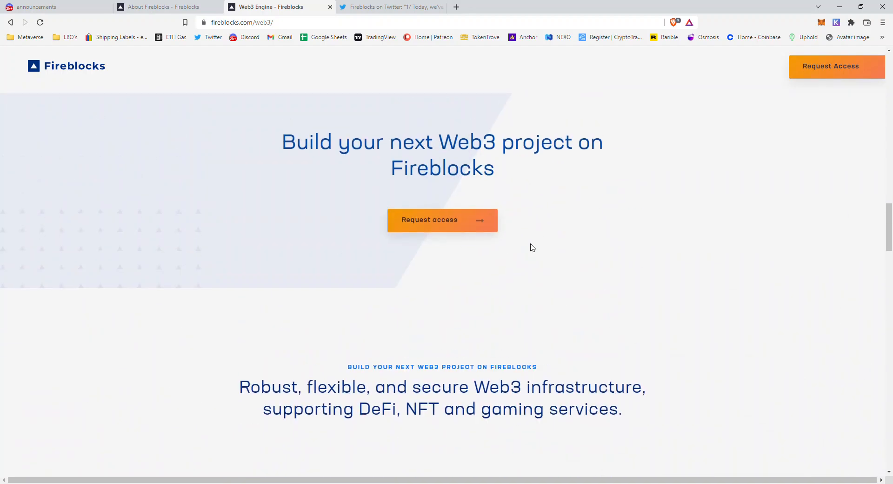
{"action": "mouse_move", "coordinate": [558, 299]}
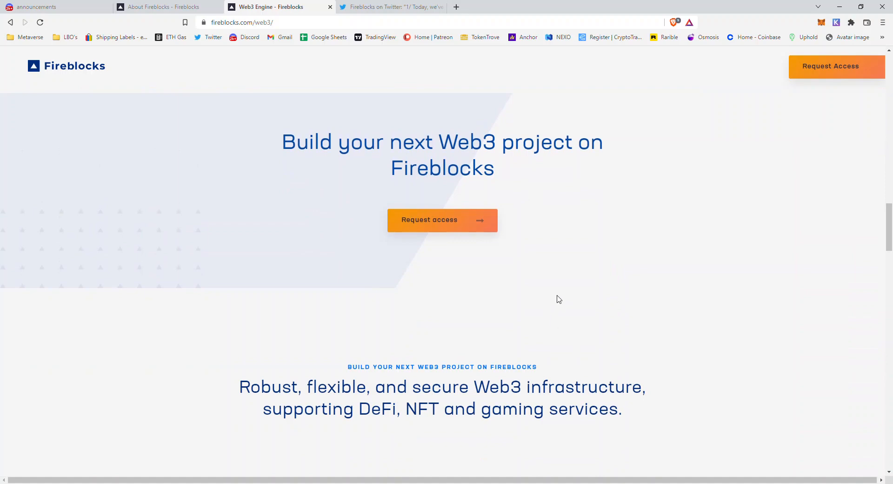
{"action": "mouse_move", "coordinate": [519, 313]}
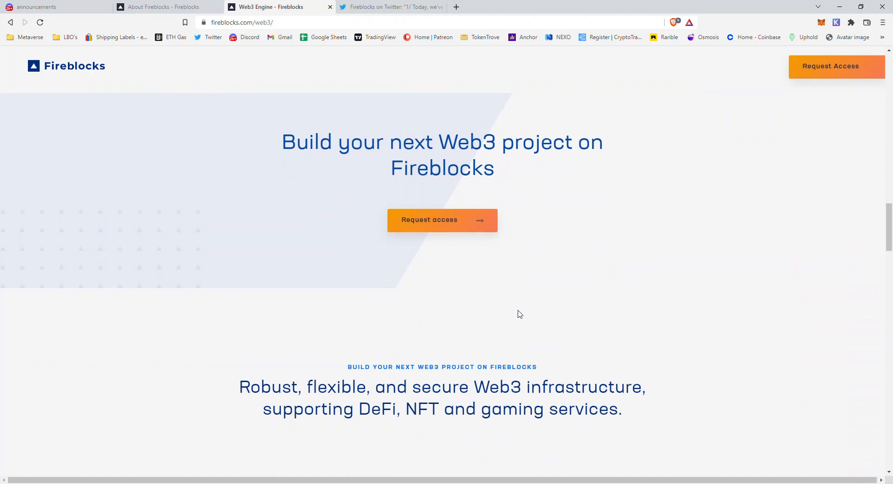
- Scroll past the Web3 wallets and NFT minting sections to EVM and non-EVM chain support
{"action": "scroll", "scroll_direction": "down", "scroll_amount": 3}
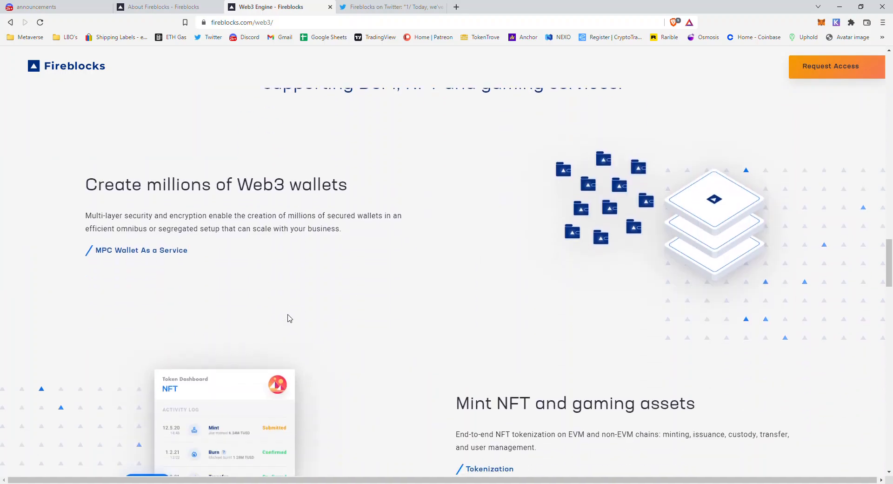
{"action": "scroll", "scroll_direction": "down", "scroll_amount": 3}
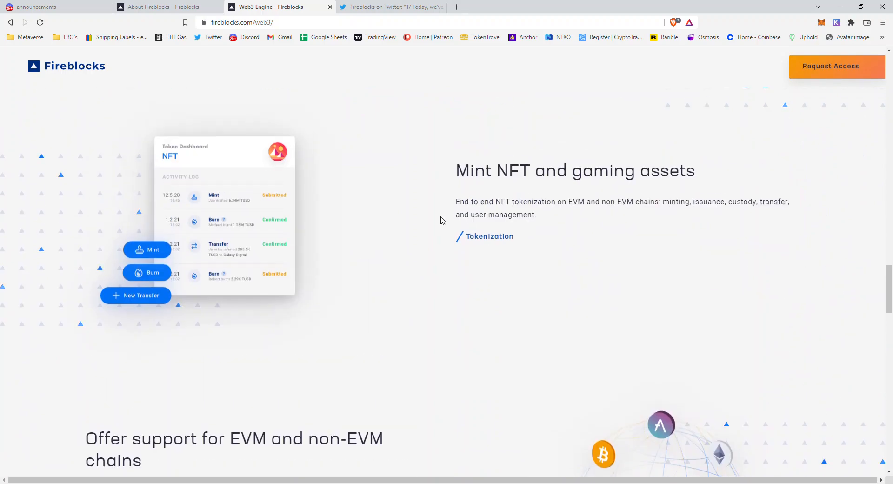
{"action": "scroll", "scroll_direction": "down", "scroll_amount": 3}
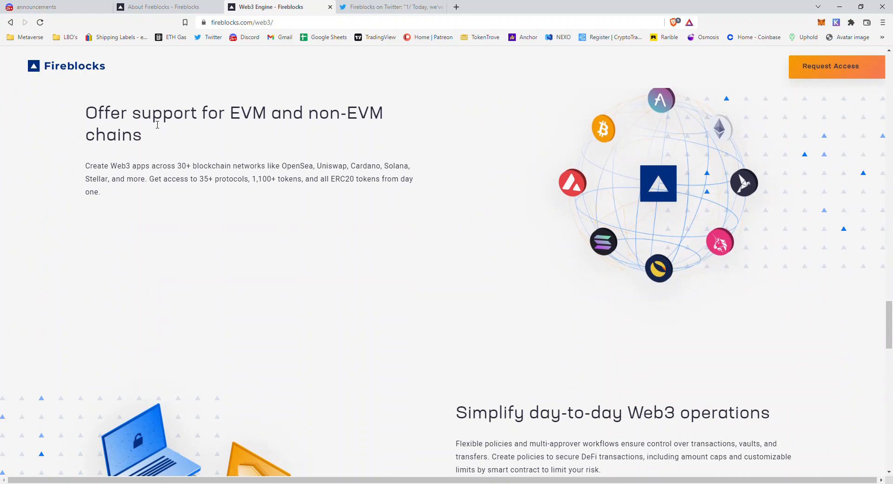
{"action": "mouse_move", "coordinate": [750, 179]}
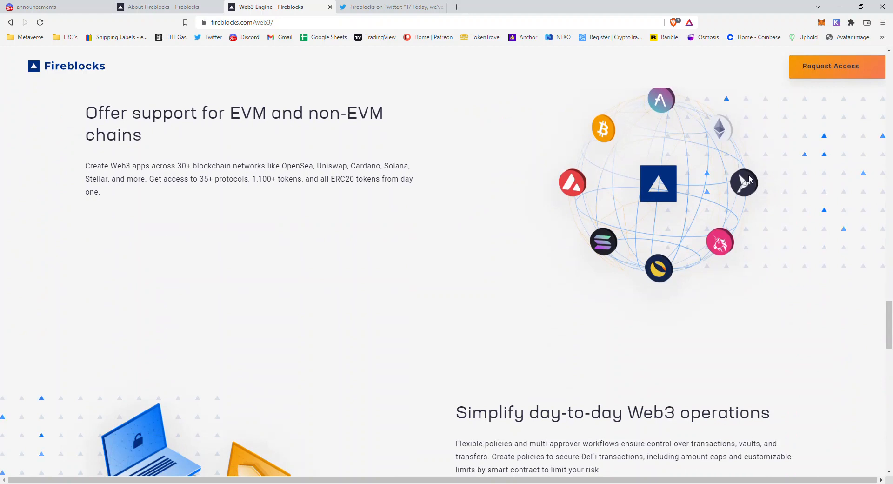
{"action": "mouse_move", "coordinate": [413, 199]}
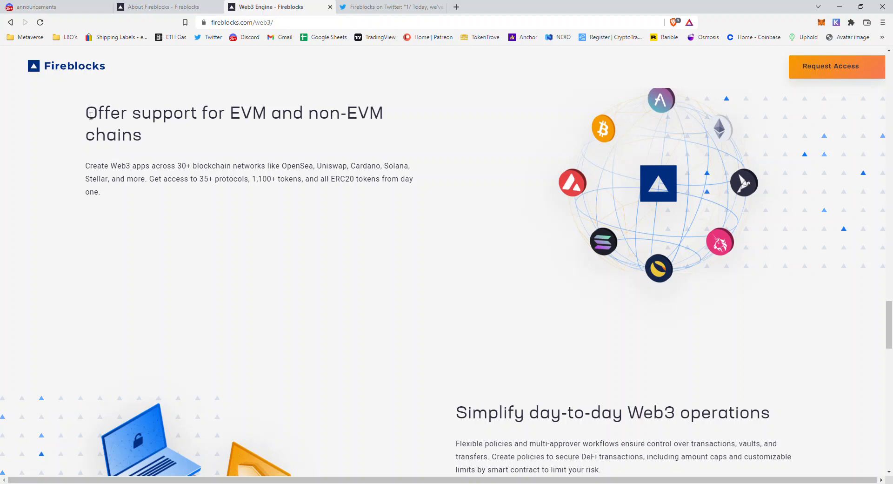
{"action": "left_click_drag", "start_coordinate": [86, 165], "coordinate": [191, 166]}
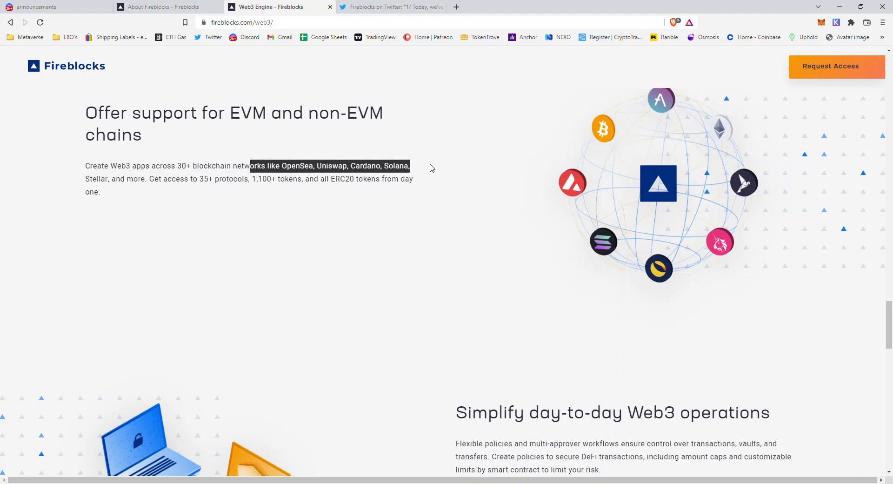
{"action": "left_click_drag", "start_coordinate": [409, 166], "coordinate": [177, 179]}
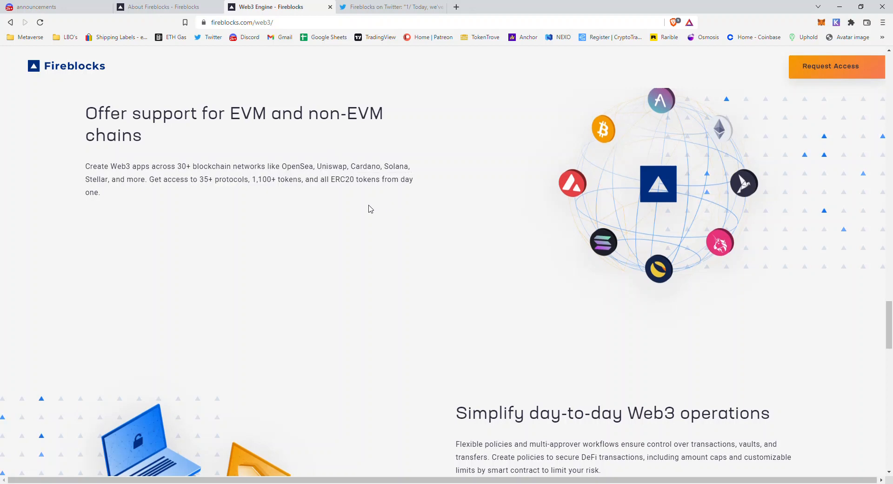
{"action": "scroll", "scroll_direction": "down", "scroll_amount": 3}
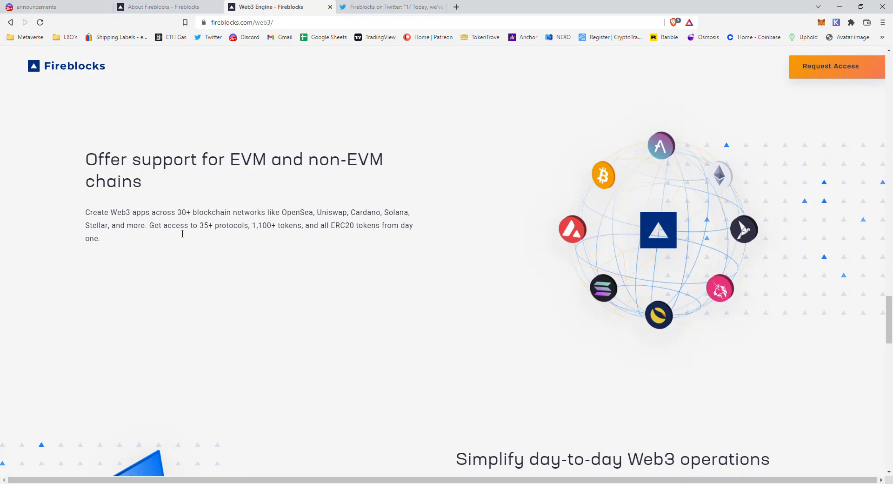
{"action": "double_click", "coordinate": [183, 212]}
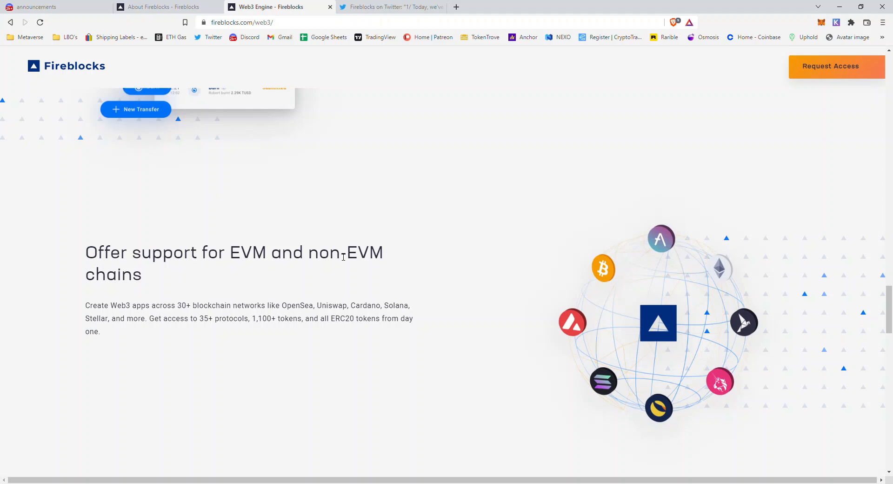
{"action": "scroll", "scroll_direction": "down", "scroll_amount": 3}
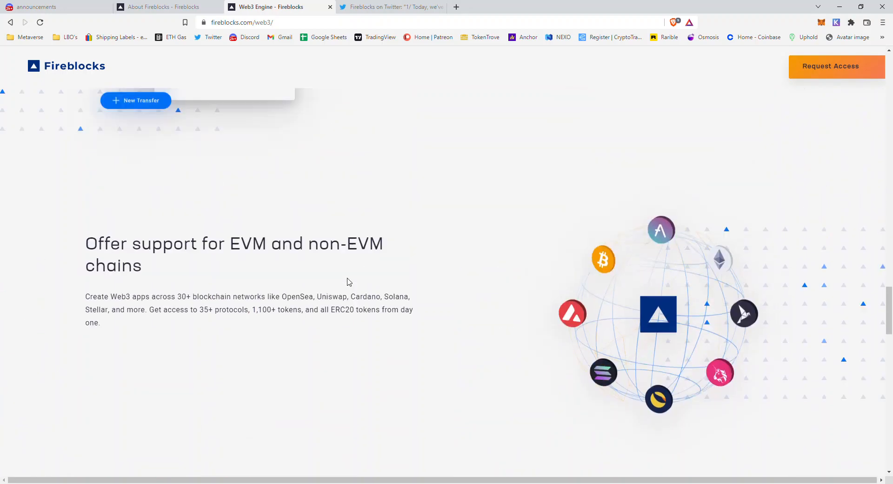
- Scroll the page and settle back at the request-access banner above the Web3 wallets section
{"action": "scroll", "scroll_direction": "down", "scroll_amount": 3}
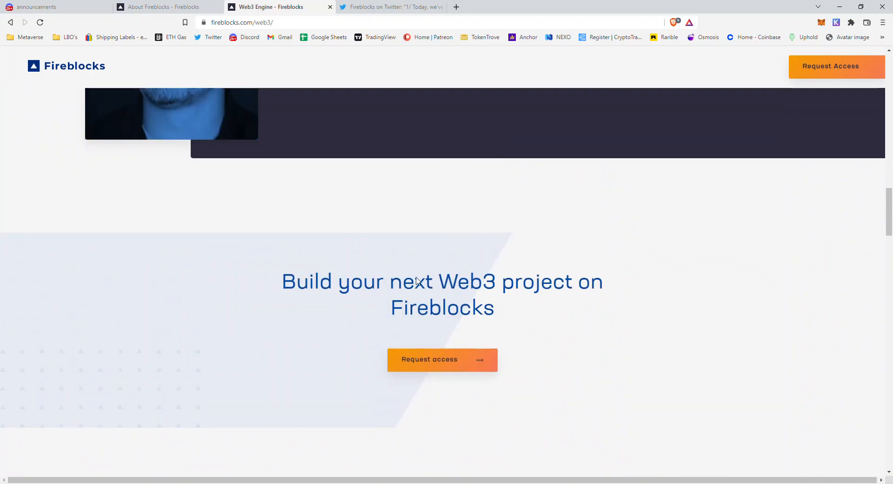
{"action": "scroll", "scroll_direction": "down", "scroll_amount": 3}
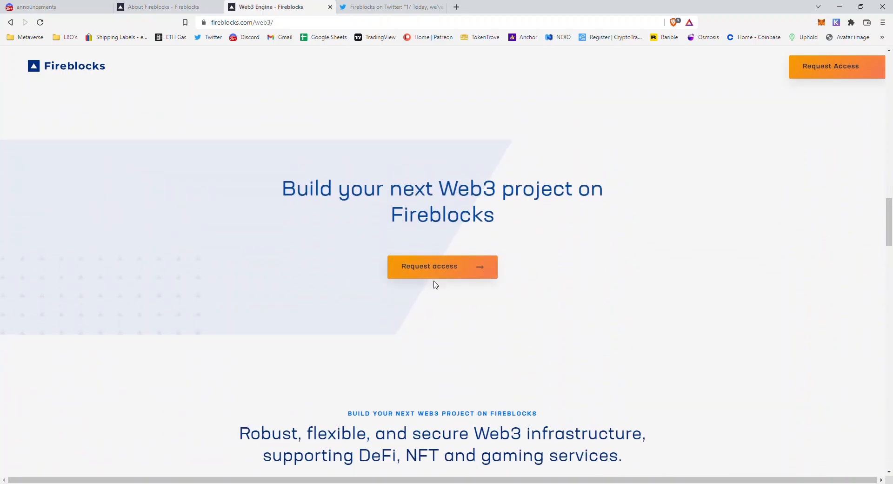
{"action": "mouse_move", "coordinate": [429, 123]}
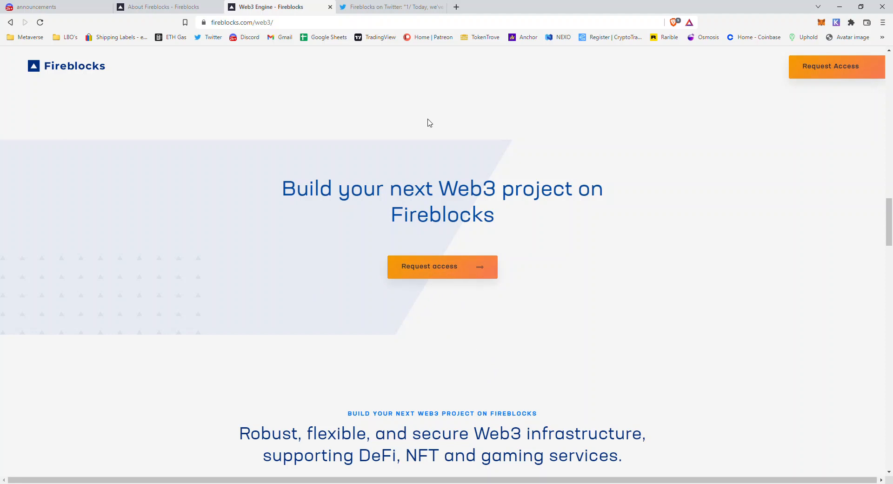
{"action": "scroll", "scroll_direction": "down", "scroll_amount": 3}
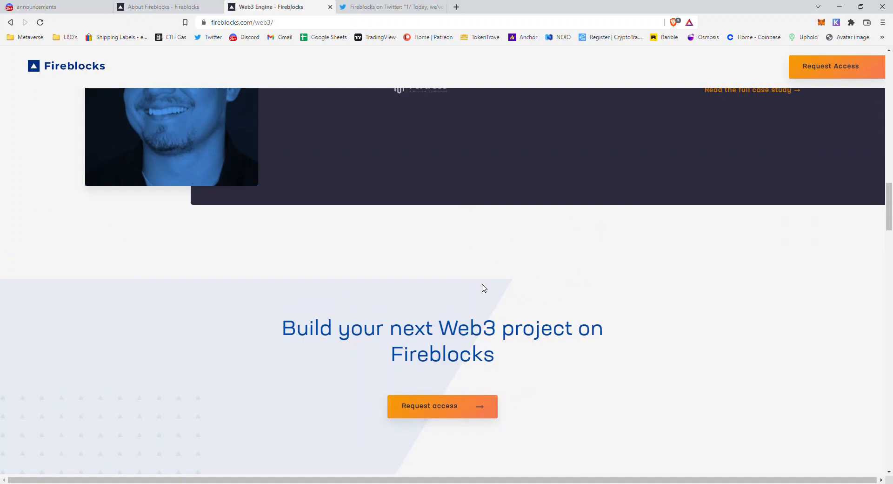
{"action": "scroll", "scroll_direction": "up", "scroll_amount": 3}
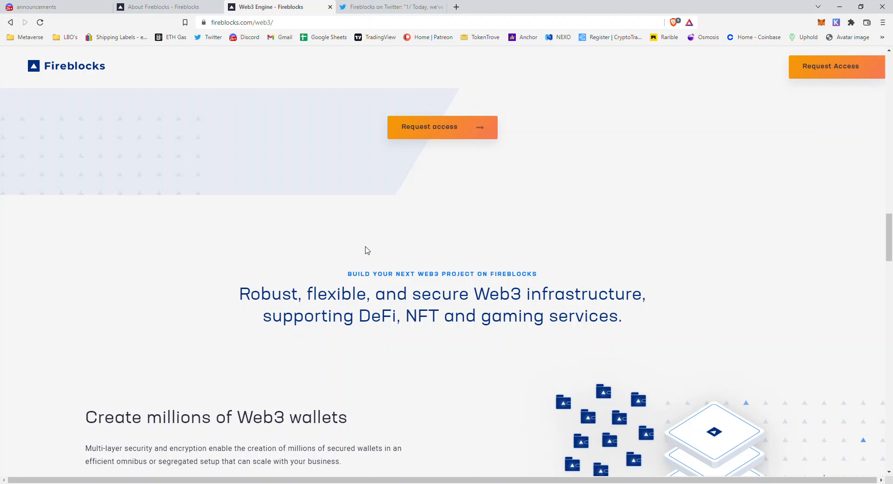
{"action": "mouse_move", "coordinate": [306, 88]}
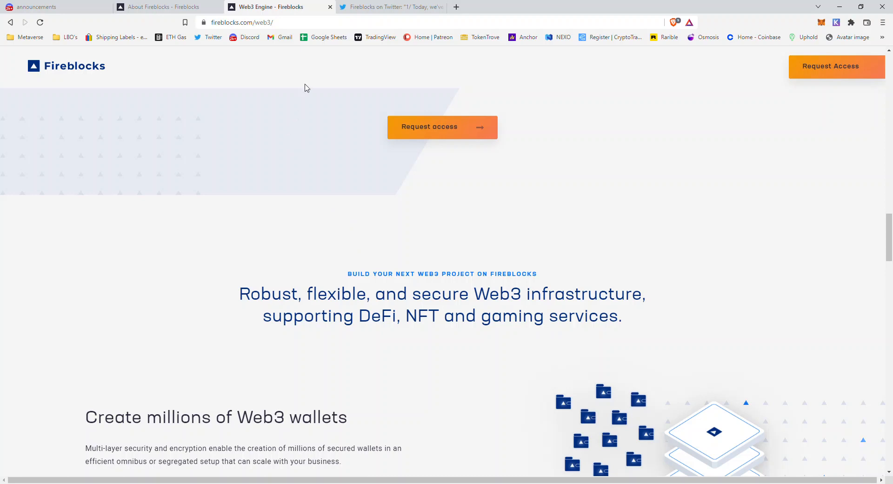
{"action": "mouse_move", "coordinate": [252, 297]}
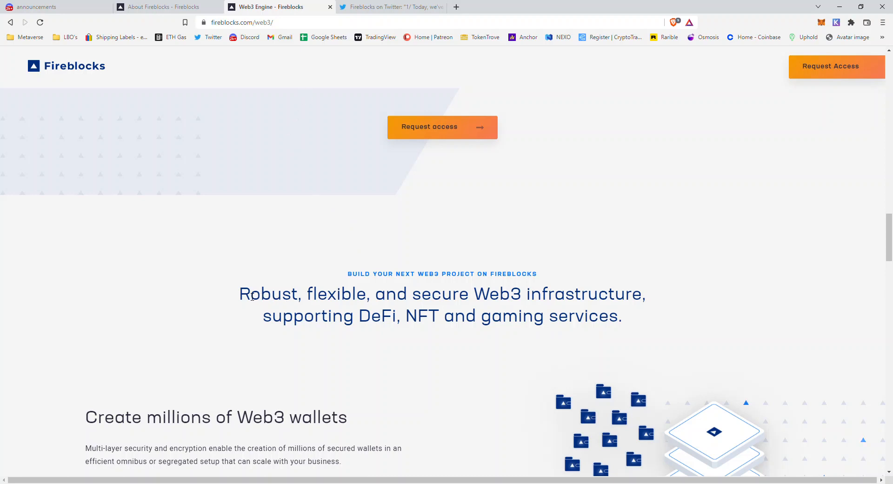
- Highlight a line in the secure Web3 infrastructure intro above the wallets section
{"action": "left_click_drag", "start_coordinate": [240, 293], "coordinate": [373, 293]}
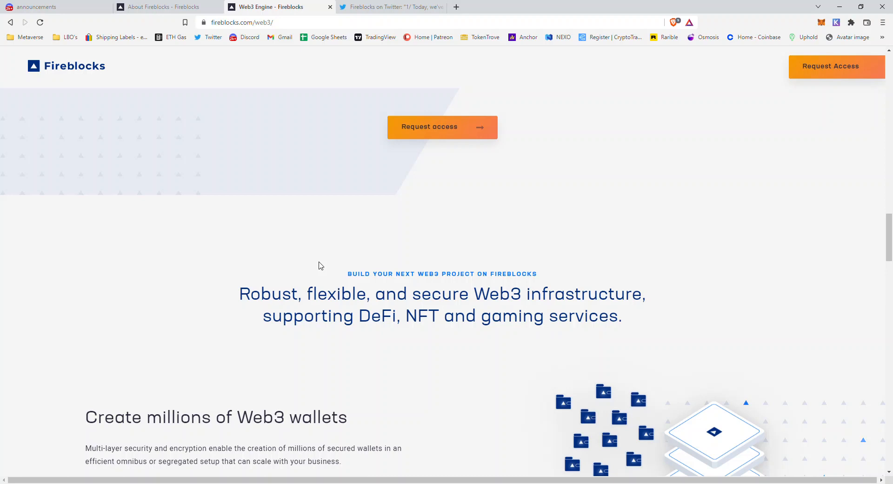
{"action": "mouse_move", "coordinate": [318, 244]}
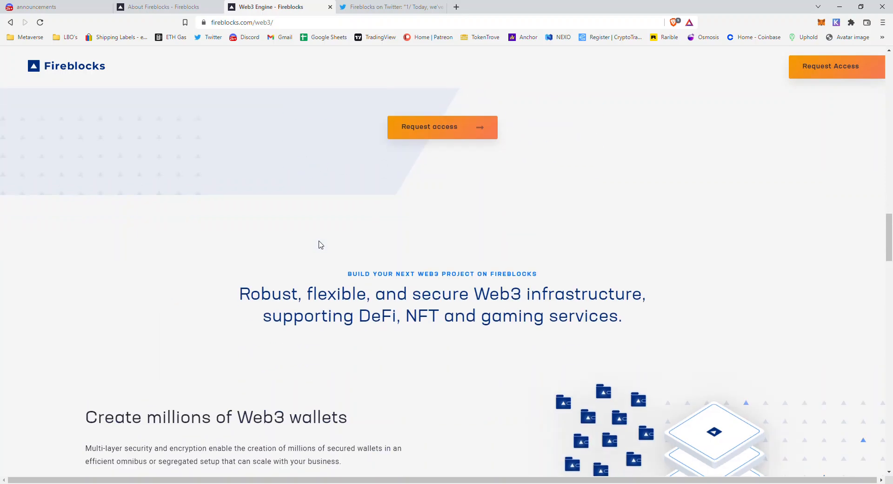
{"action": "mouse_move", "coordinate": [323, 247]}
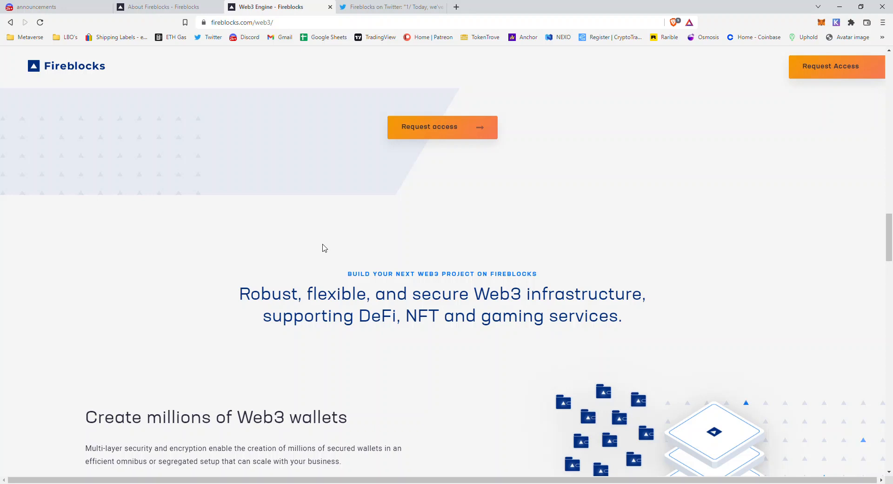
{"action": "mouse_move", "coordinate": [647, 240]}
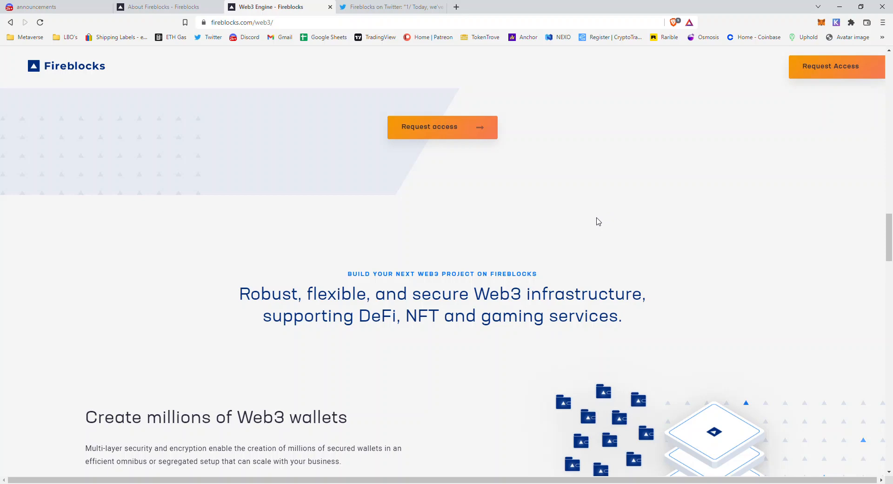
{"action": "mouse_move", "coordinate": [583, 225]}
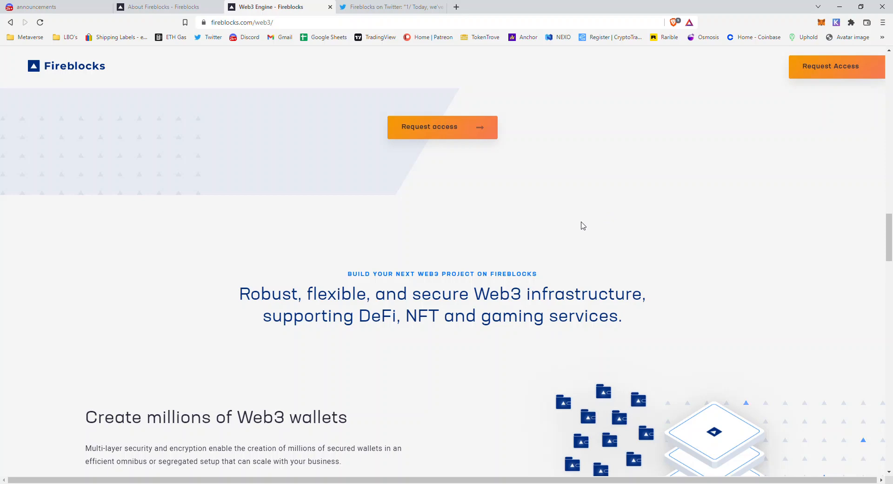